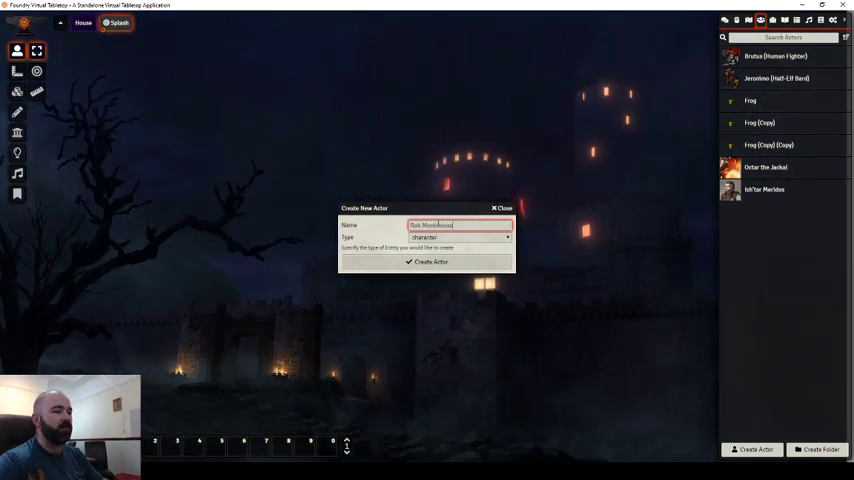
- Create the Bob Monkhouse character actor and bring up its portrait image browser
click(428, 262)
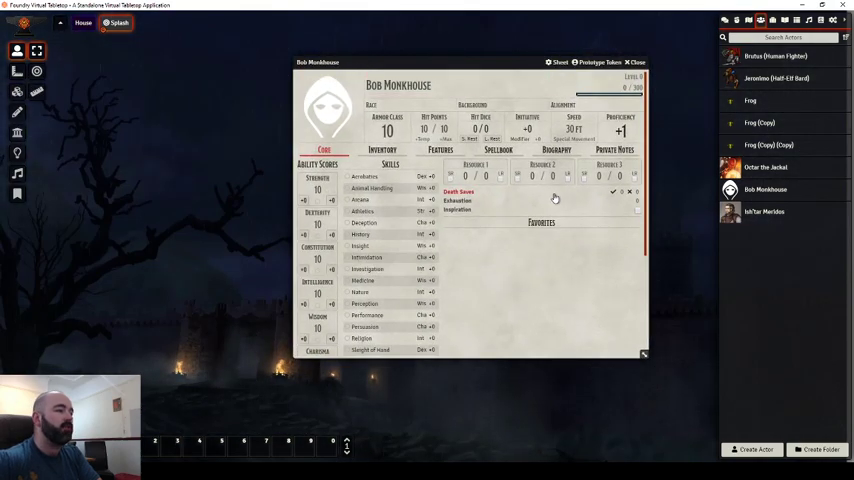
click(327, 110)
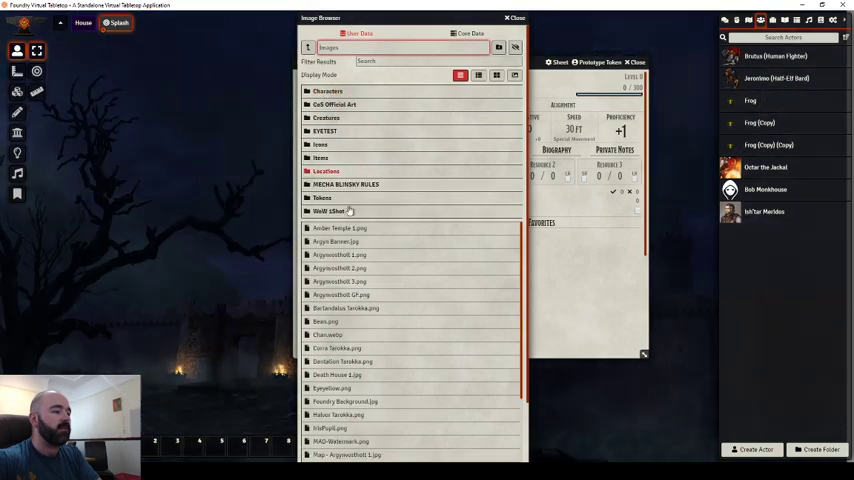
- Set Monkhouse.jpg from the image browser as Bob Monkhouse's portrait
scroll(down, 3)
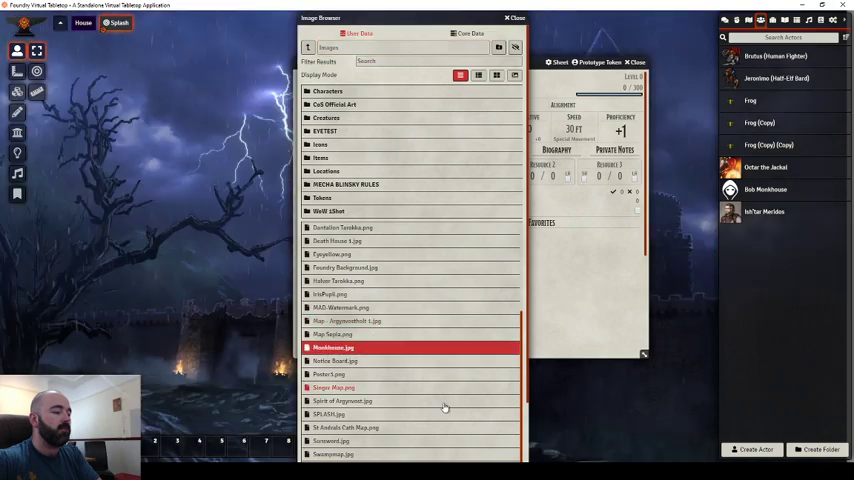
click(517, 18)
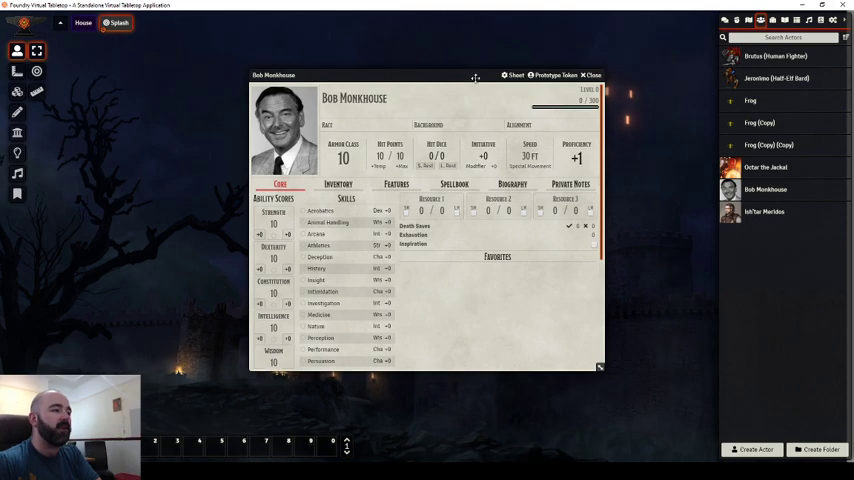
- Add the Monk class from the Classes (SRD) compendium and set its level to 3
click(822, 20)
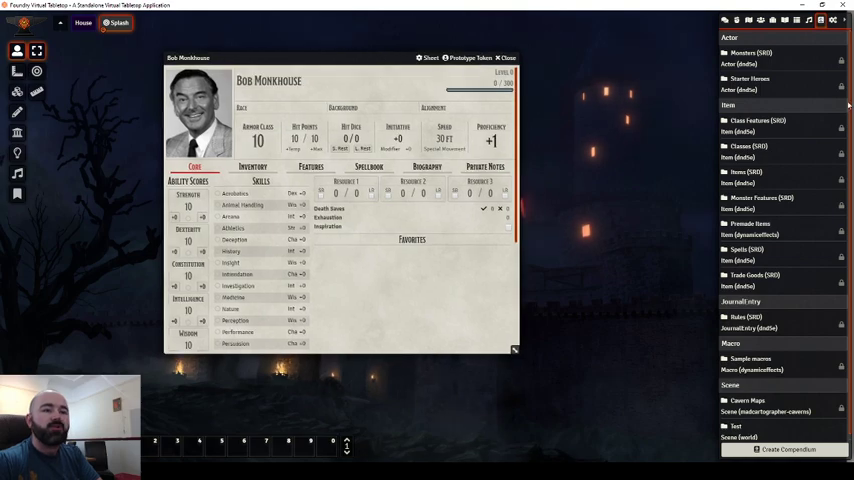
click(748, 146)
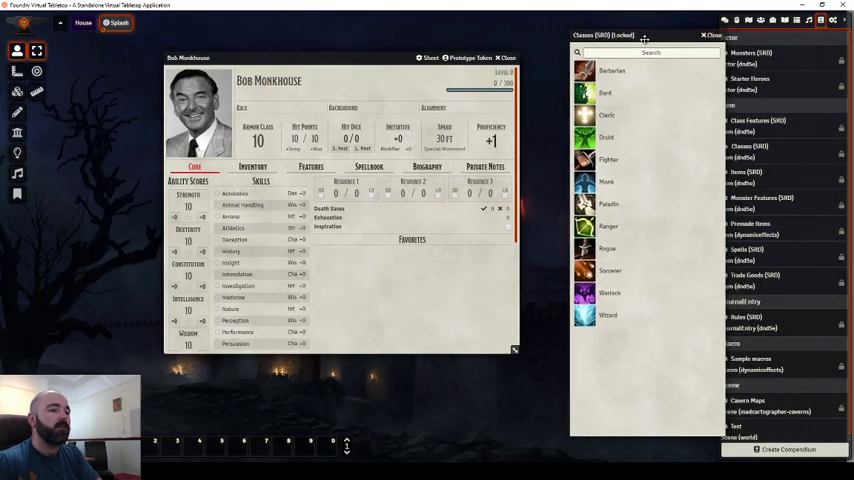
click(310, 167)
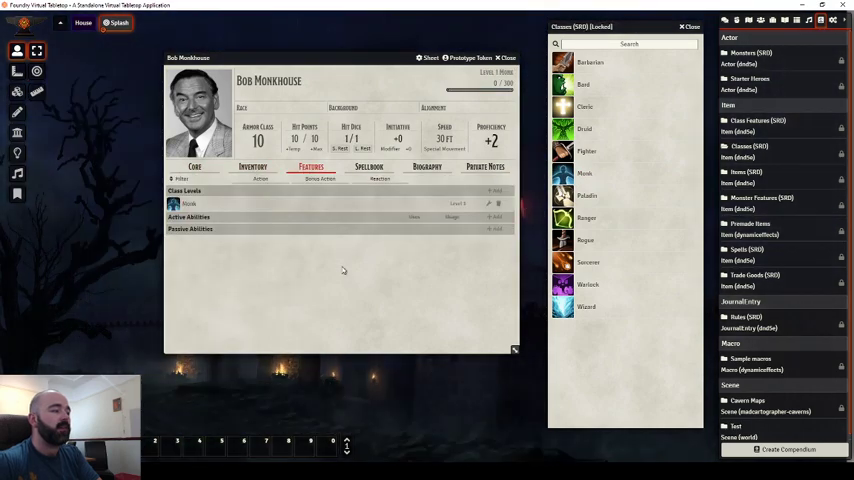
click(188, 204)
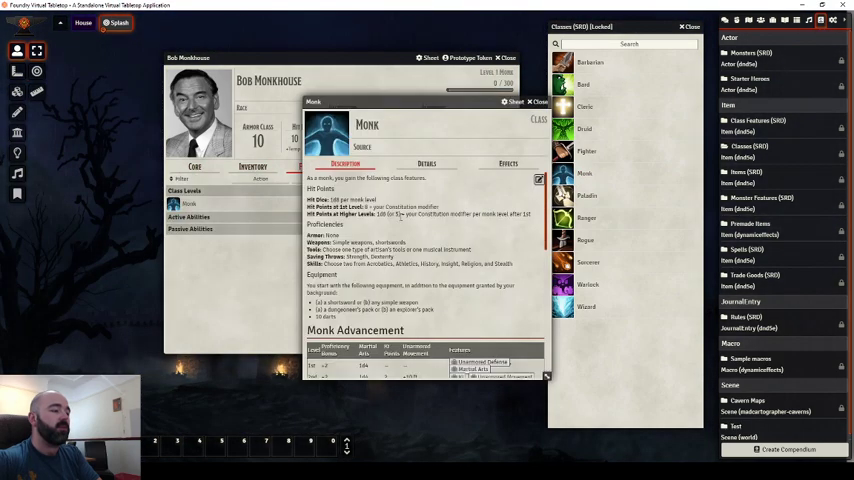
click(426, 163)
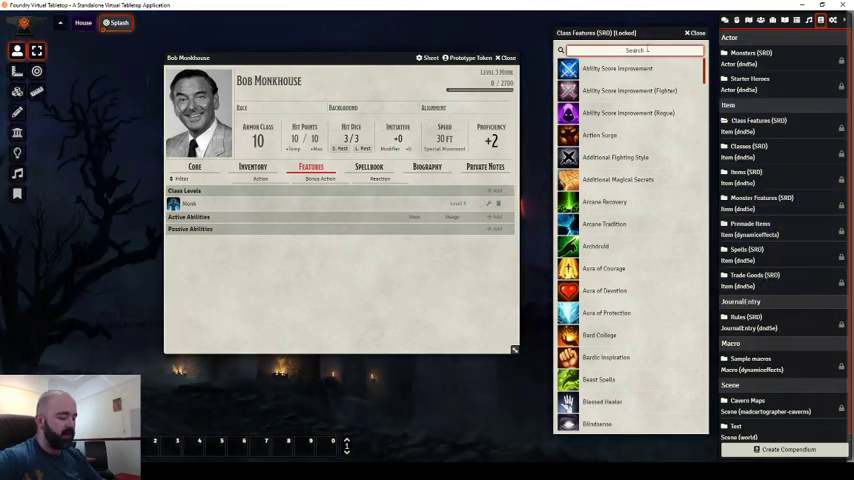
- Add the Ki features and Unarmored Defense (Monk) from Class Features (SRD), then close it
text(Ki)
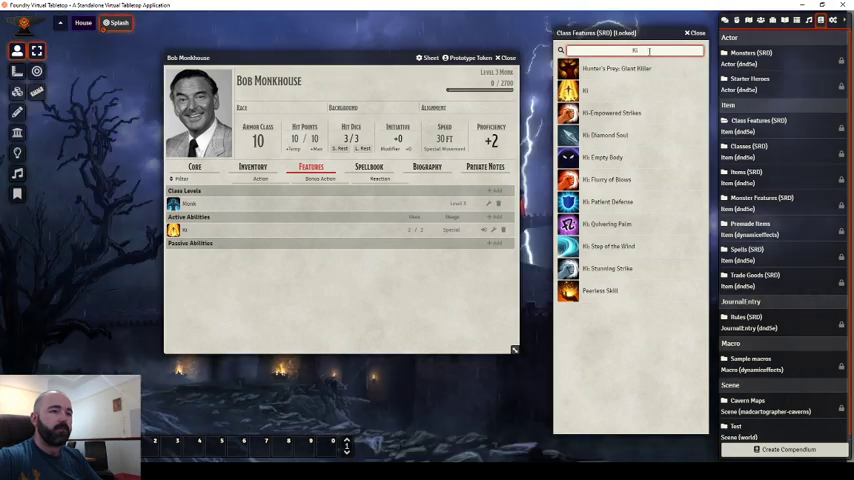
text(Unar)
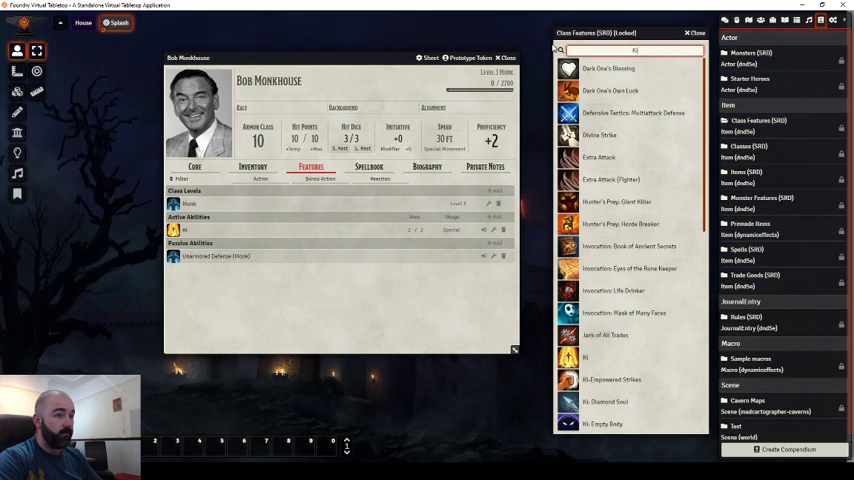
scroll(down, 3)
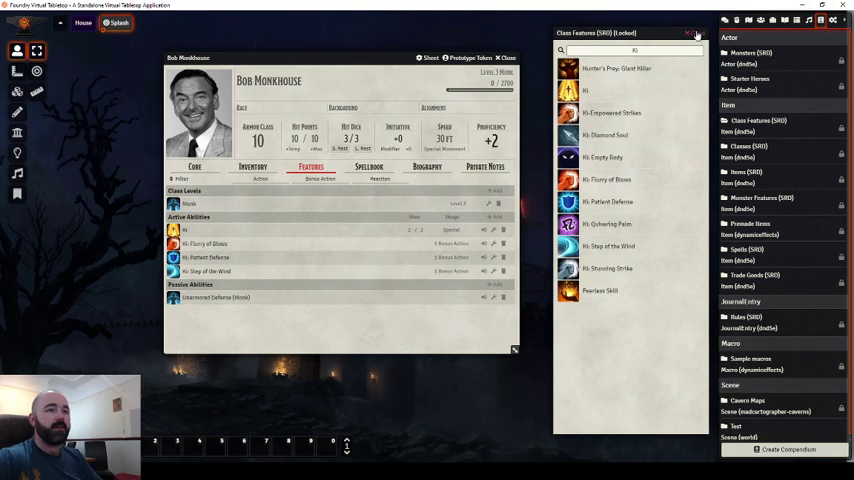
click(696, 33)
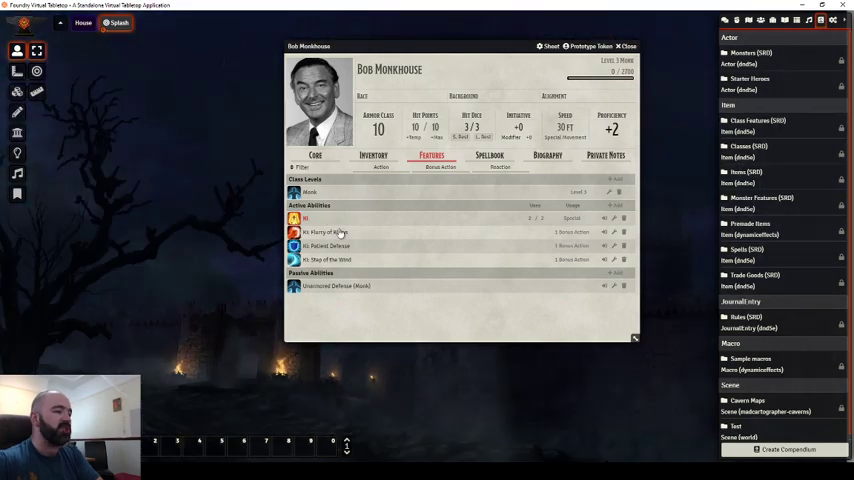
mouse_move(454, 222)
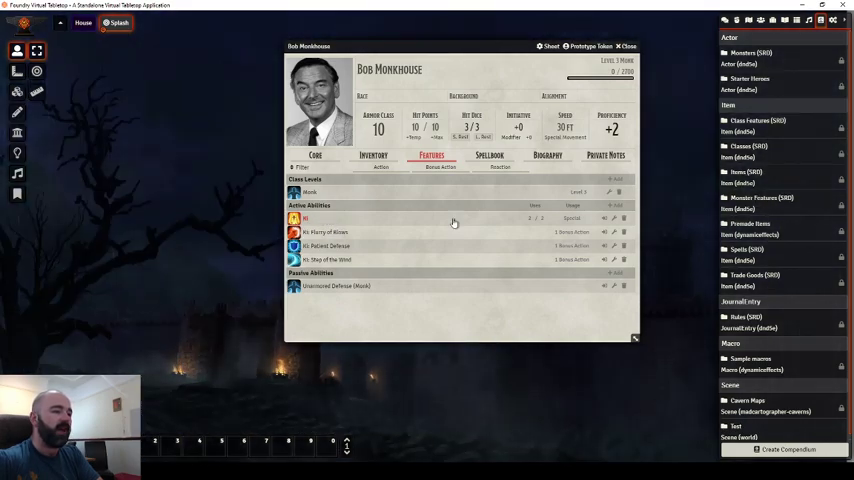
- View the Ki feature's description explaining ki points and the save DC
click(303, 217)
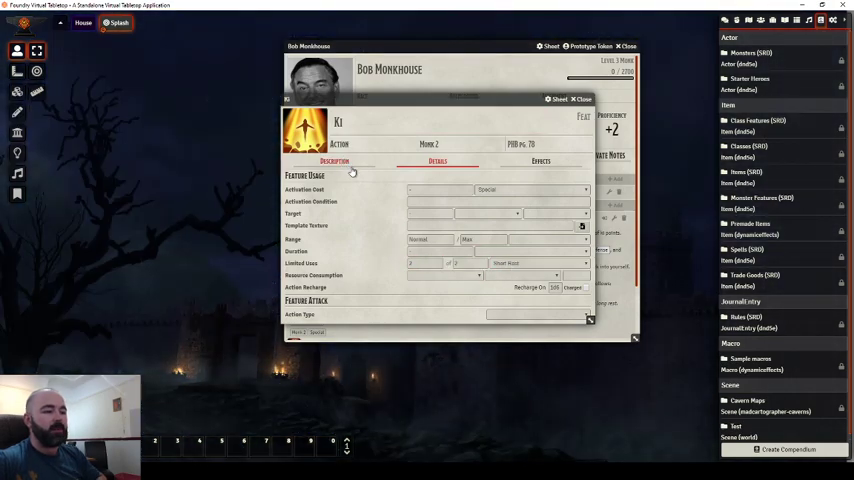
click(440, 252)
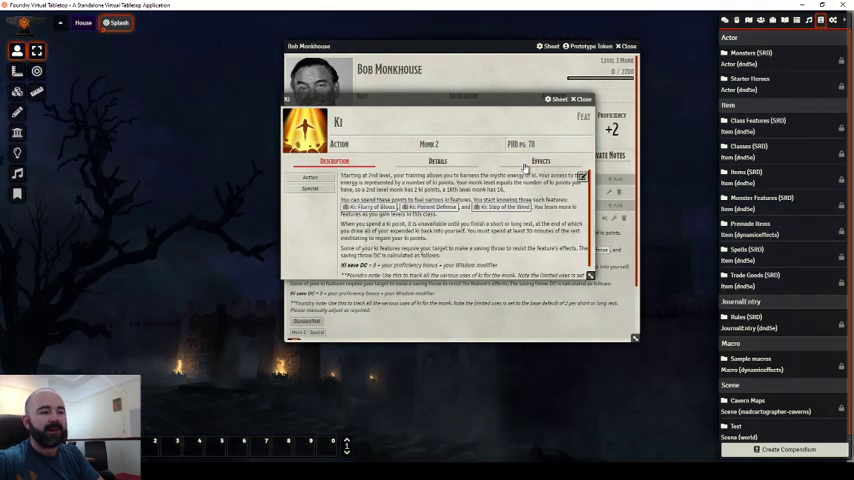
- Show the Ki feature's Effects tab, which has no effects yet
click(541, 161)
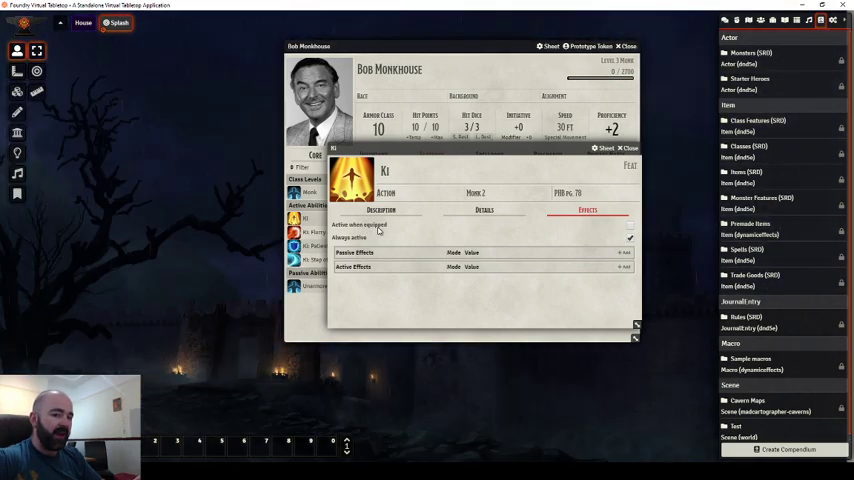
mouse_move(439, 306)
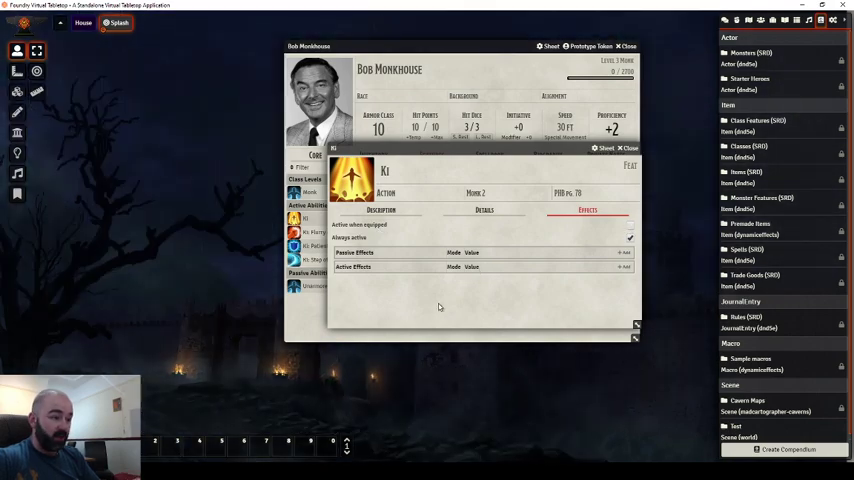
mouse_move(637, 228)
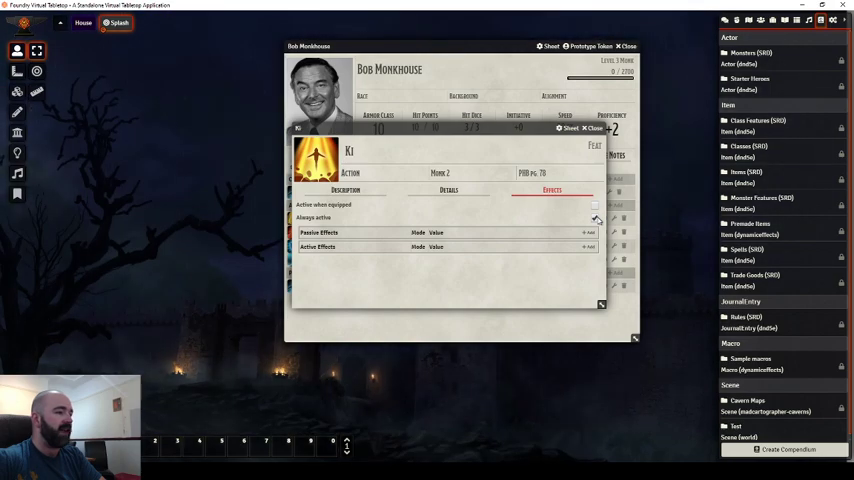
click(595, 218)
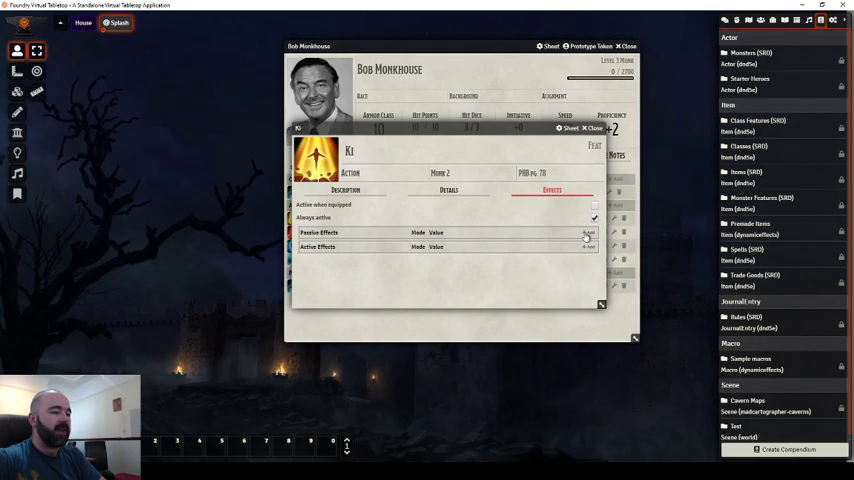
click(611, 246)
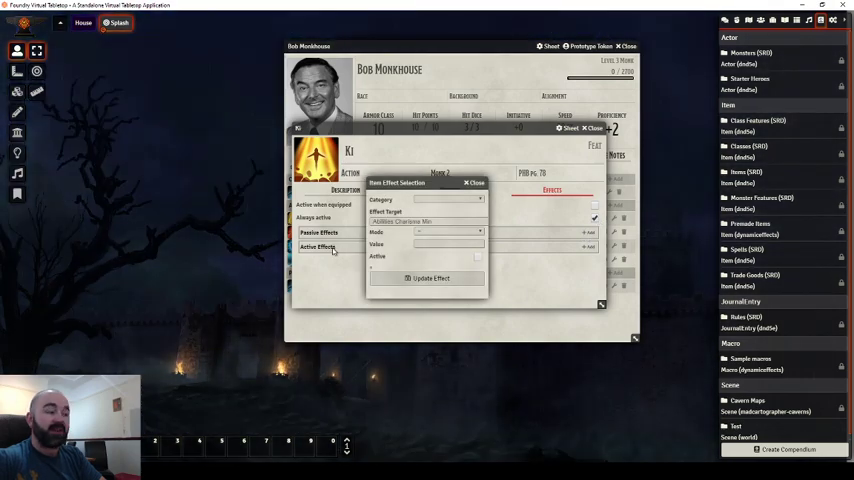
mouse_move(351, 242)
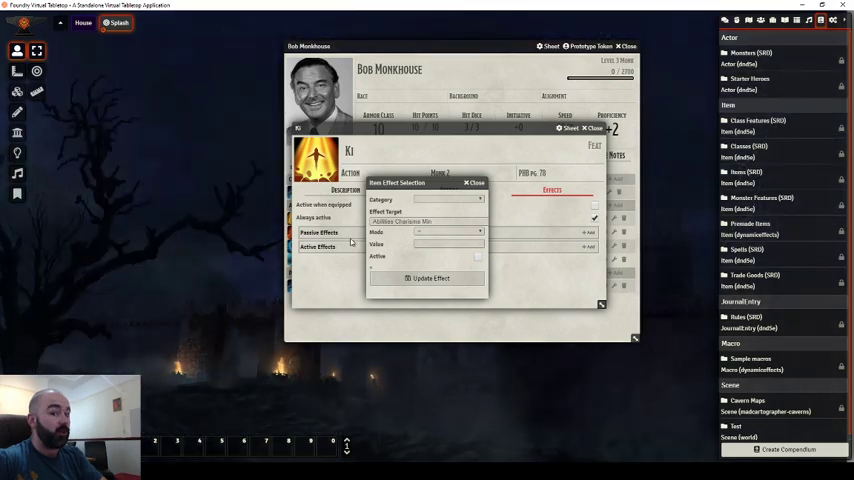
click(448, 199)
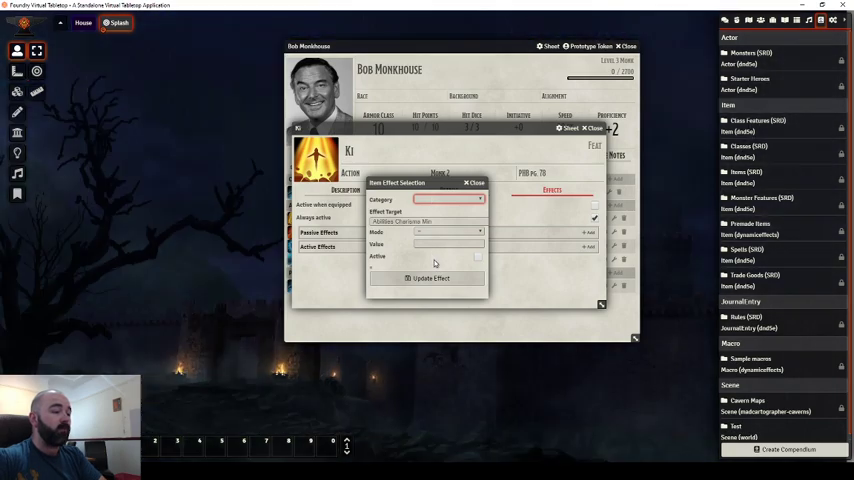
click(473, 183)
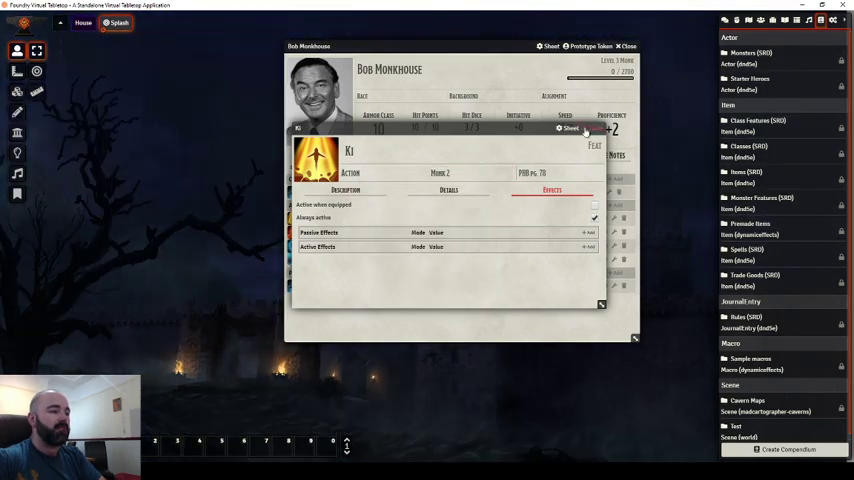
- Close the Ki item sheet and return to the Features list showing Ki at 2/2
click(316, 155)
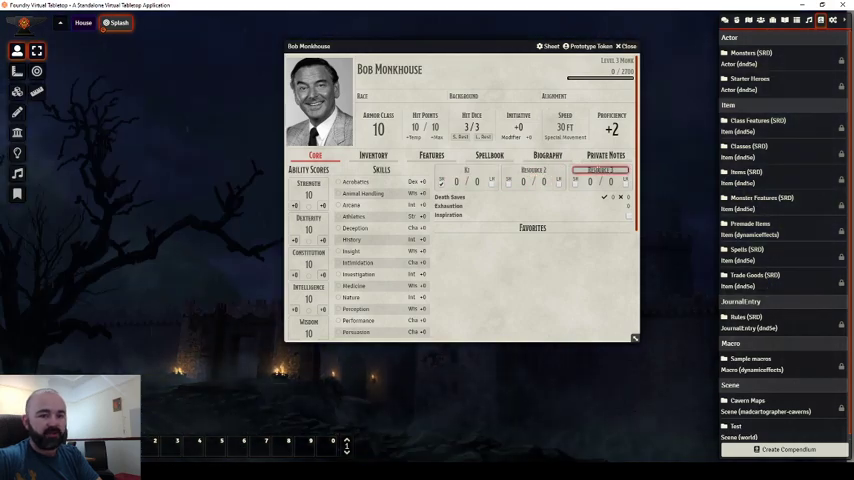
click(430, 155)
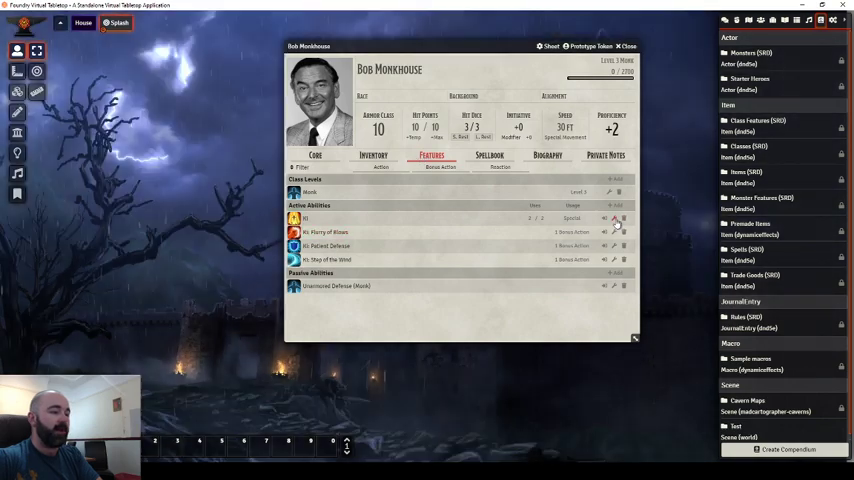
- Add a passive Ki effect in category Resources targeting Resources Primary Max, mode '='
click(613, 218)
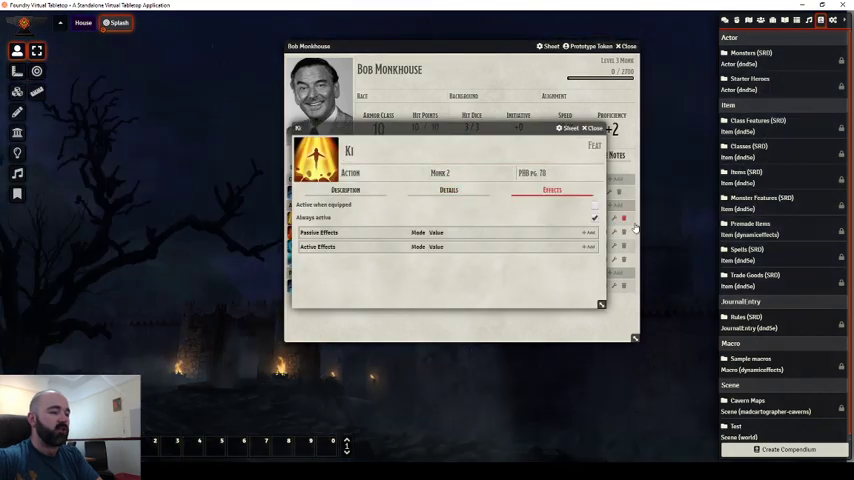
mouse_move(583, 235)
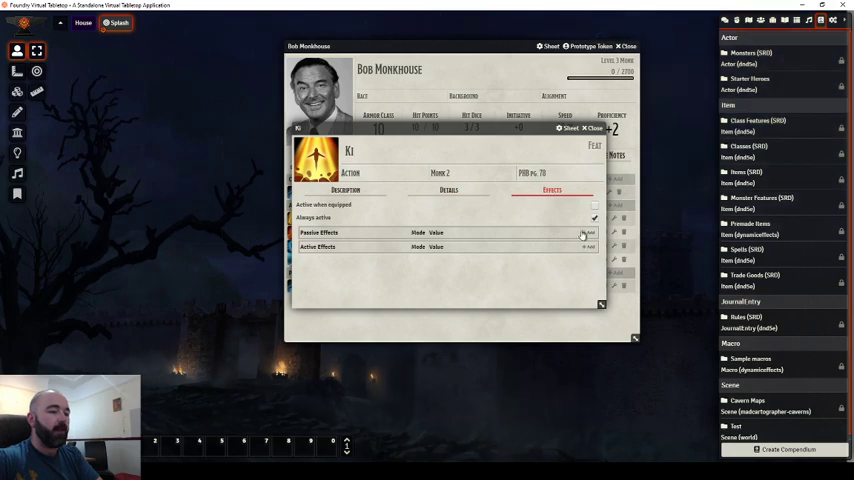
click(583, 233)
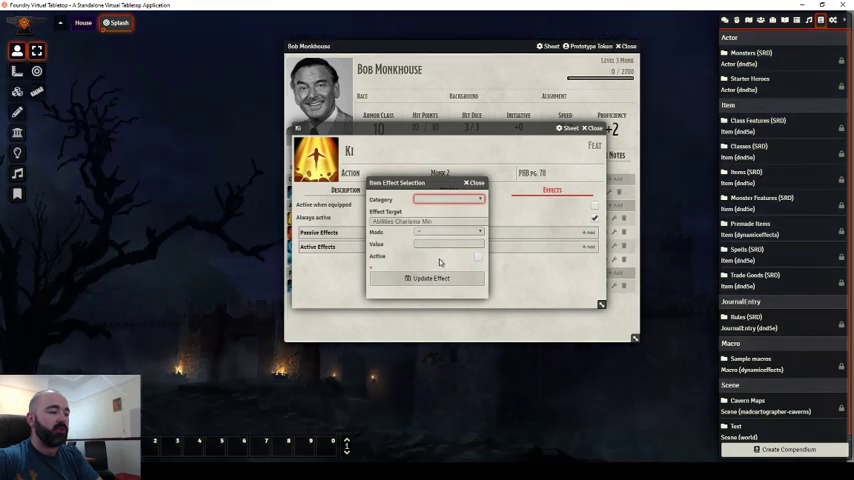
click(445, 199)
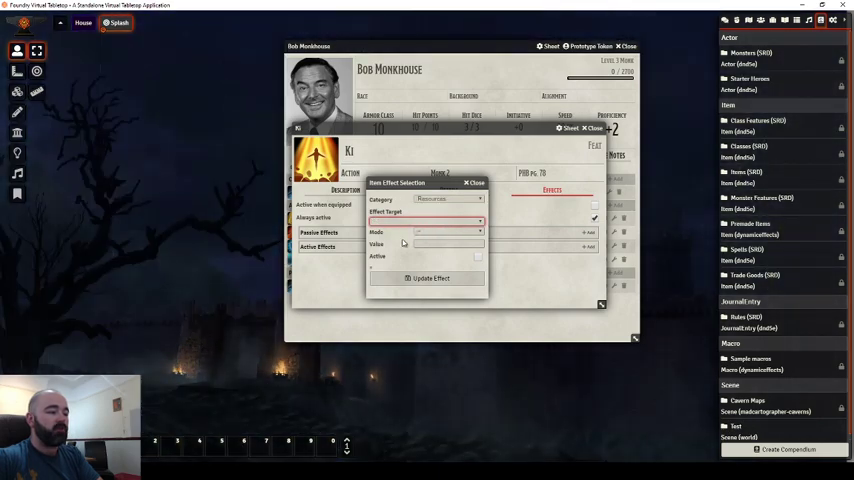
mouse_move(463, 240)
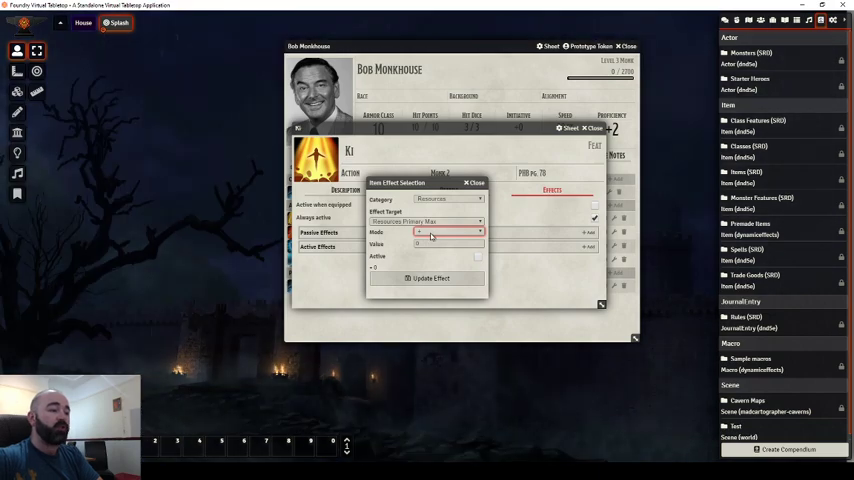
mouse_move(433, 237)
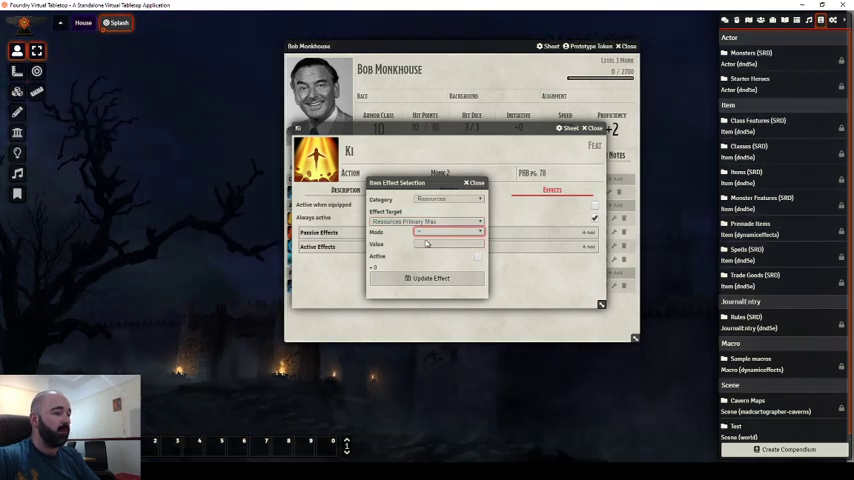
click(447, 244)
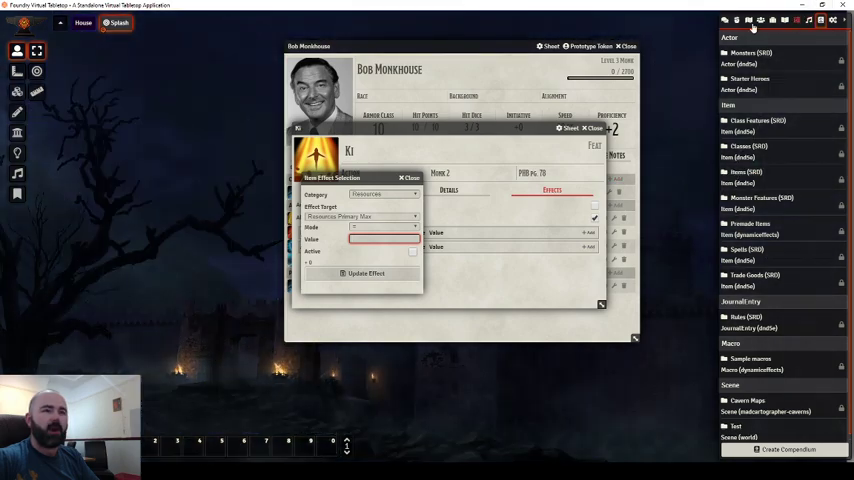
click(760, 20)
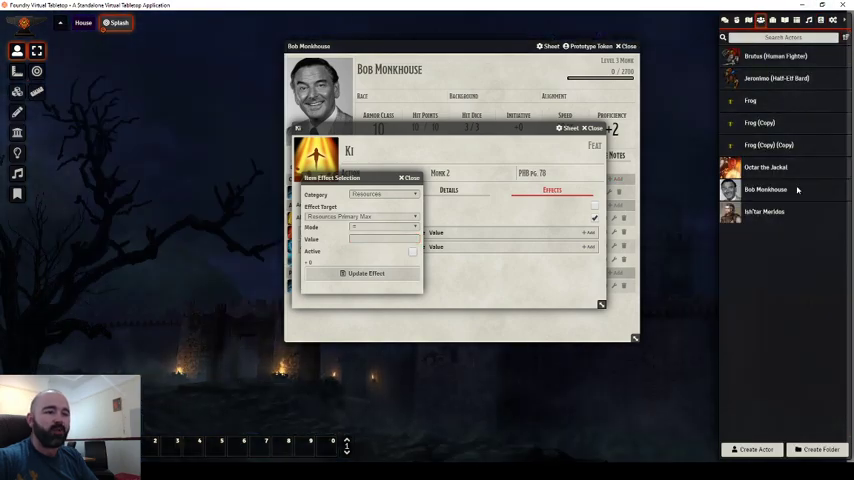
double_click(765, 211)
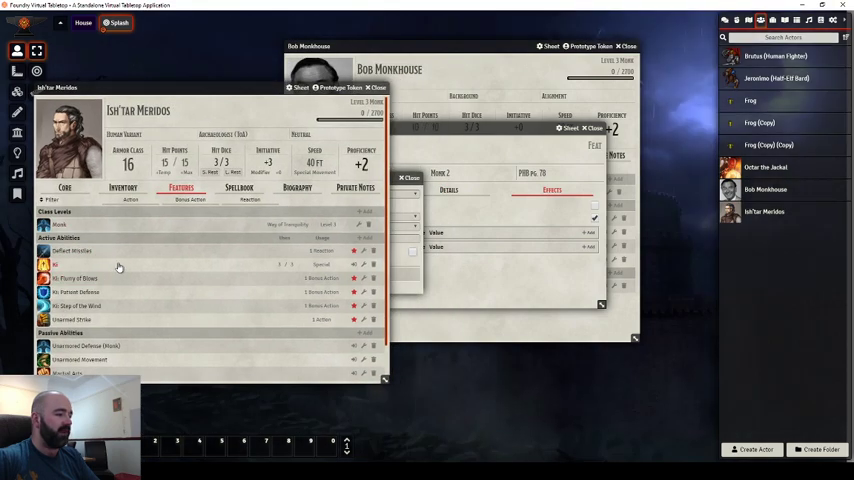
click(56, 264)
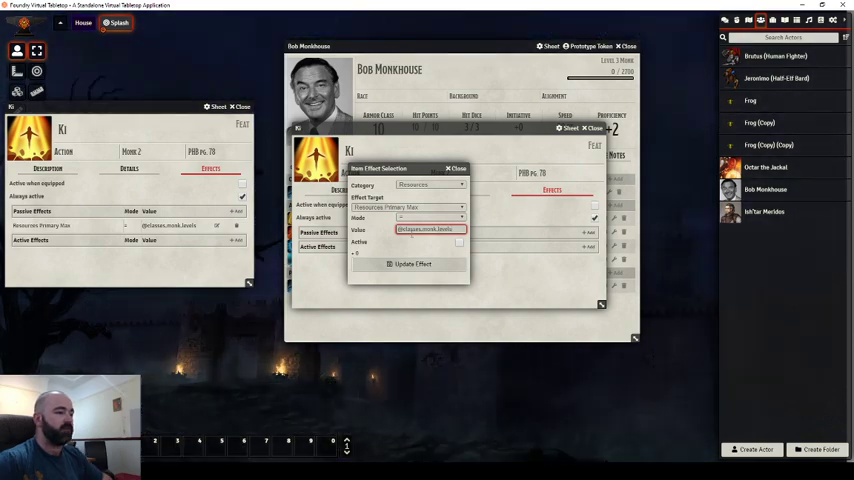
click(456, 168)
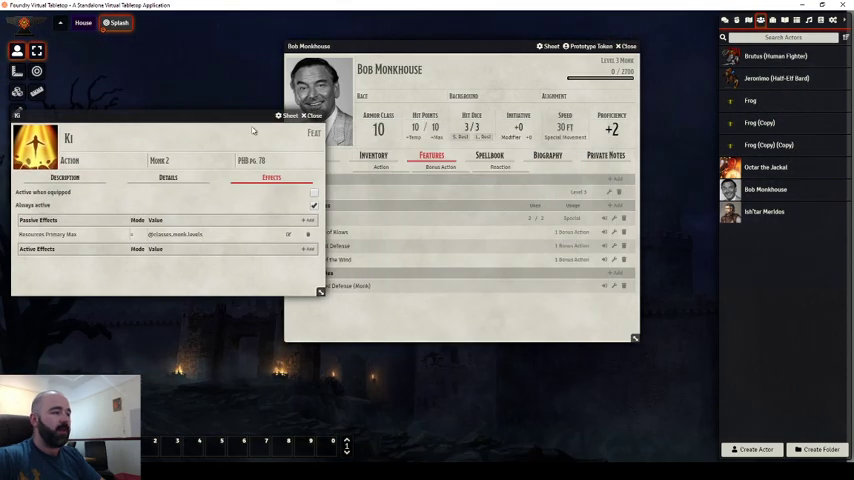
- Close Ki, verify Ki maximum at monk level 4, then revert to level 3
click(318, 155)
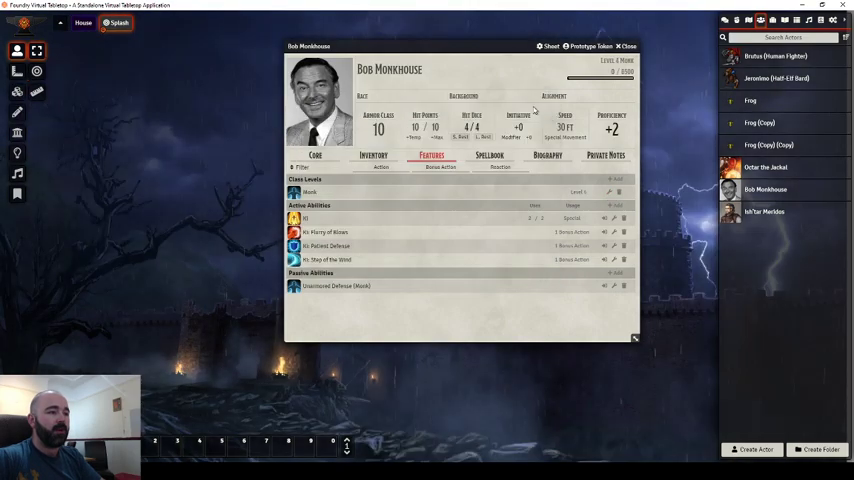
click(315, 155)
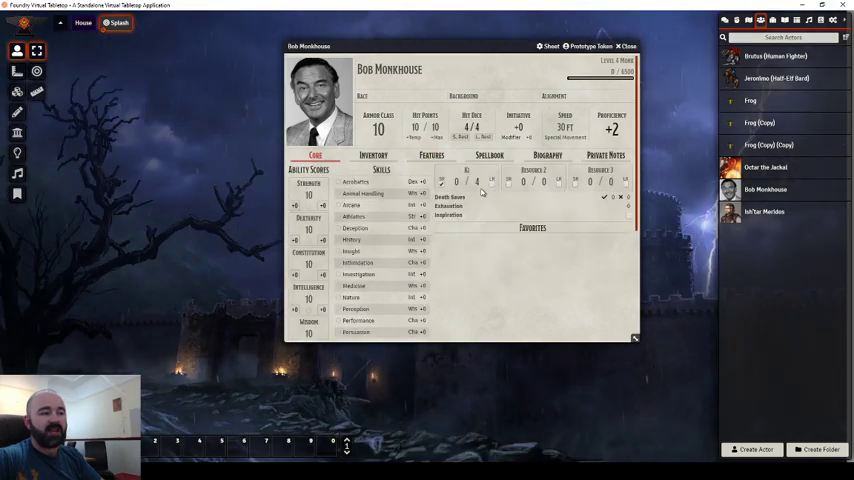
click(431, 155)
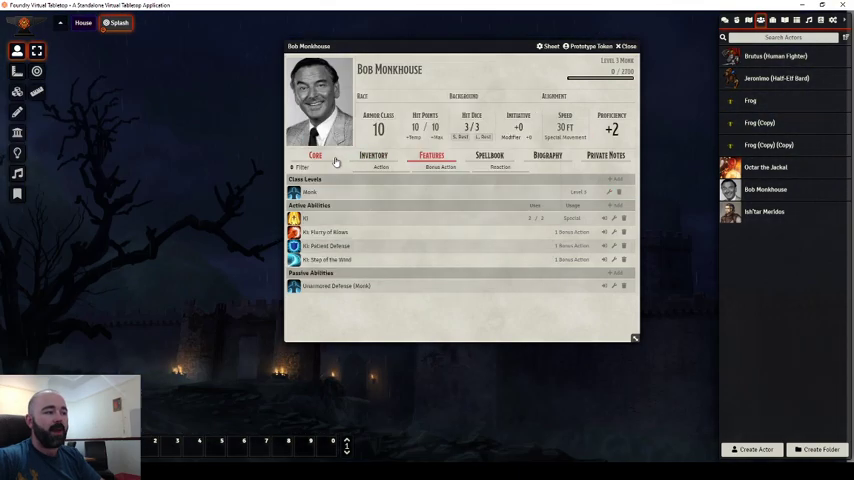
click(315, 155)
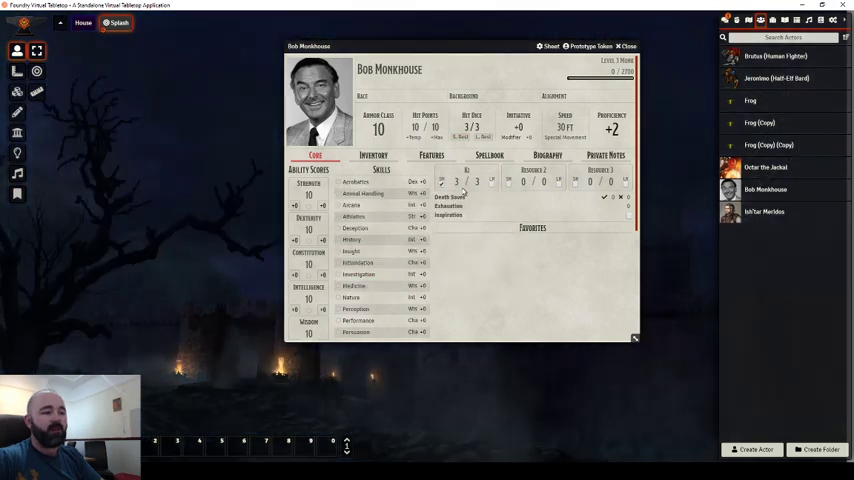
click(430, 155)
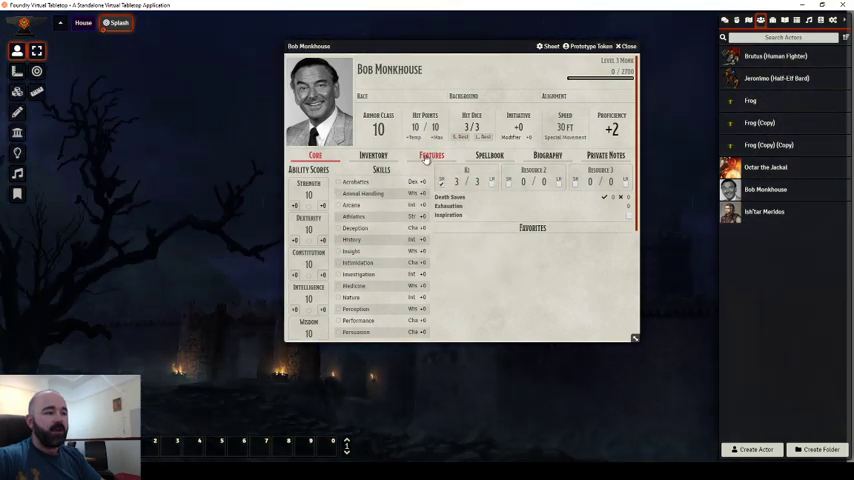
click(430, 155)
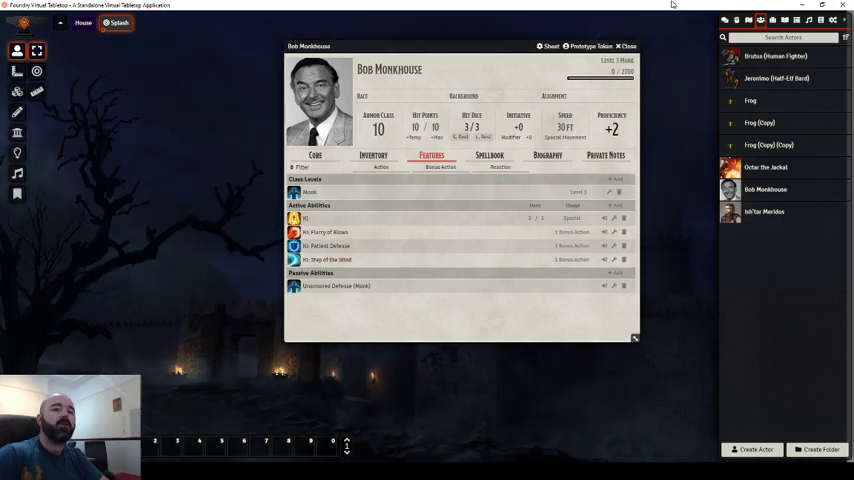
- Bring up the Compendium and show Ki: Flurry of Blows' usage details
click(833, 20)
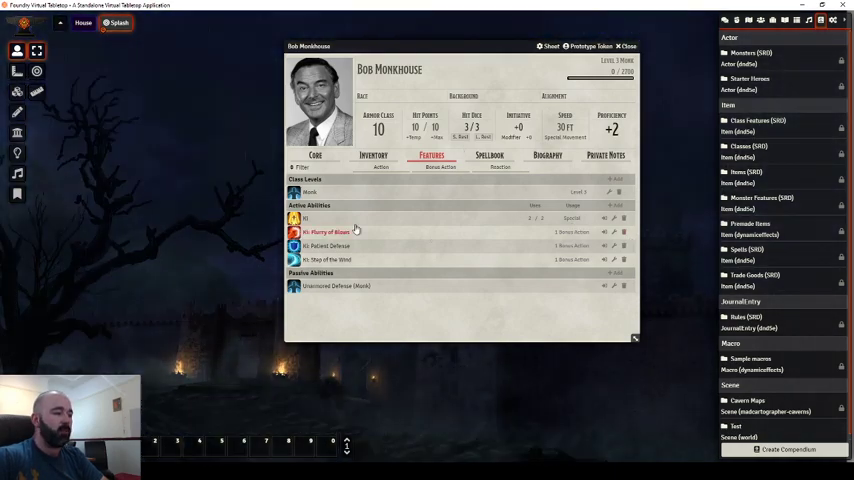
mouse_move(318, 240)
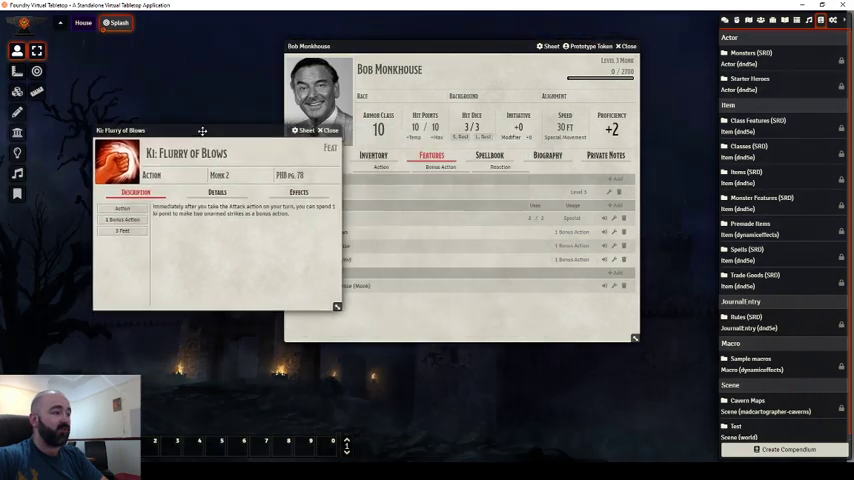
click(153, 170)
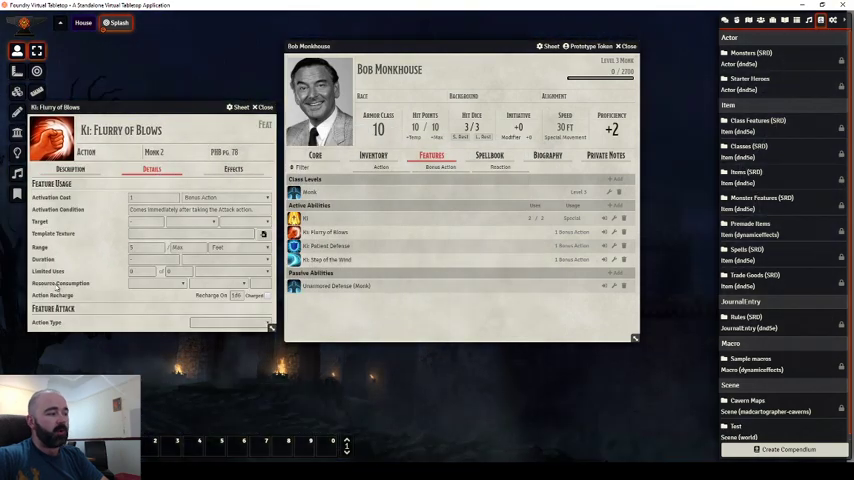
- Set Flurry of Blows to consume the attribute resources.primary.value, and check the Ki counter
click(157, 283)
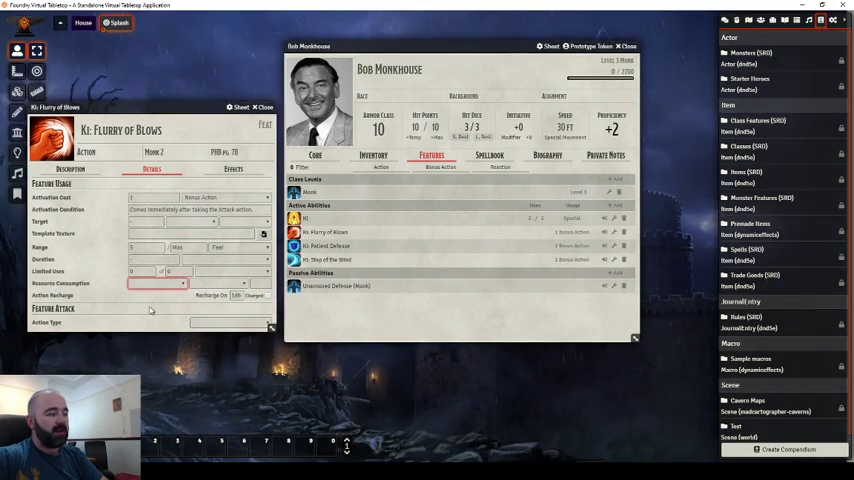
click(155, 283)
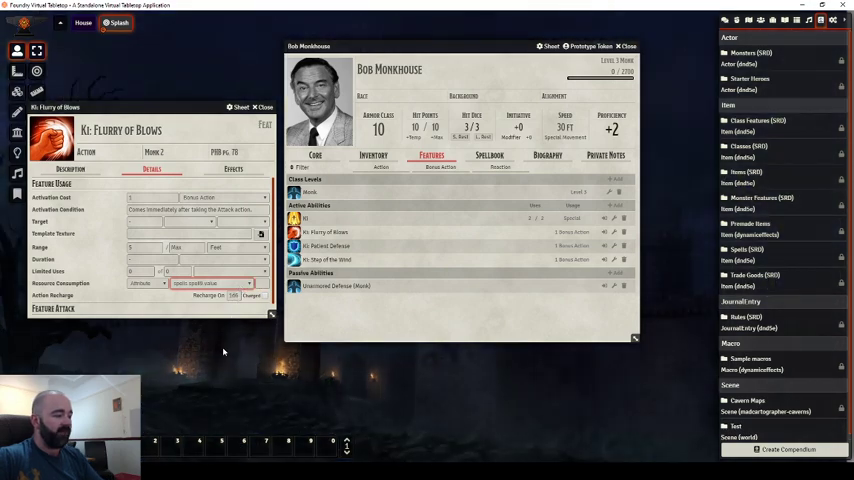
click(210, 283)
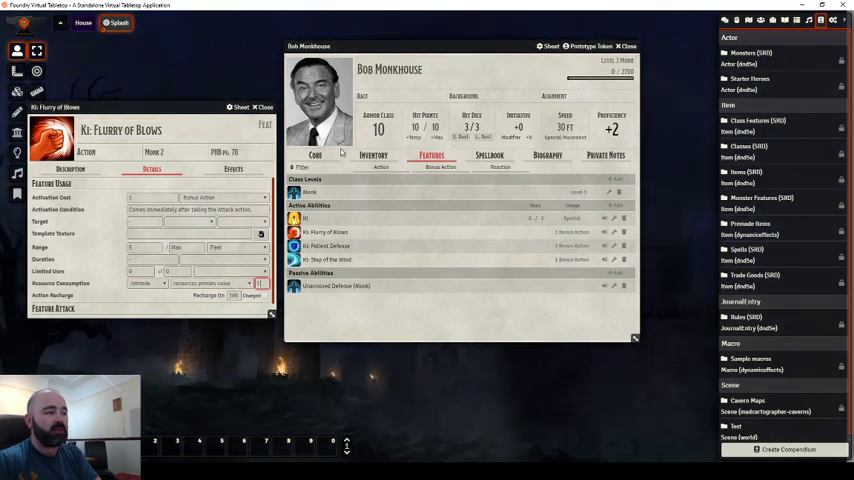
click(315, 155)
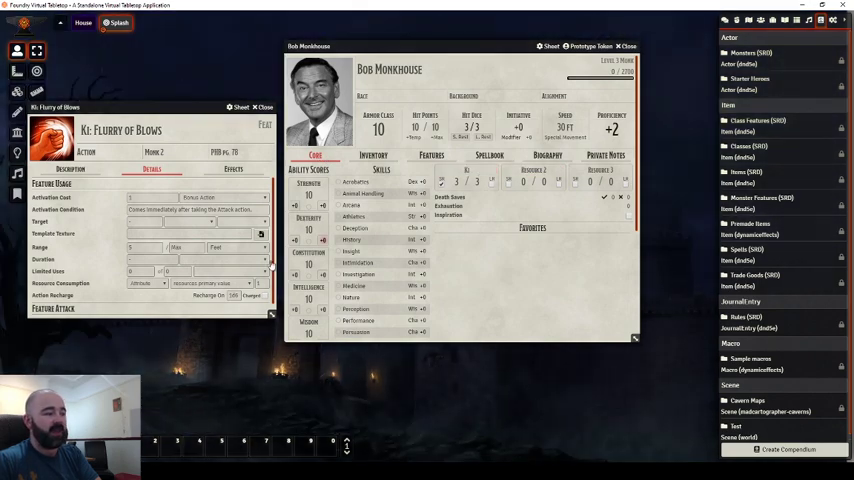
- Close the Flurry of Blows window and mark it as a favourite in Features
click(265, 107)
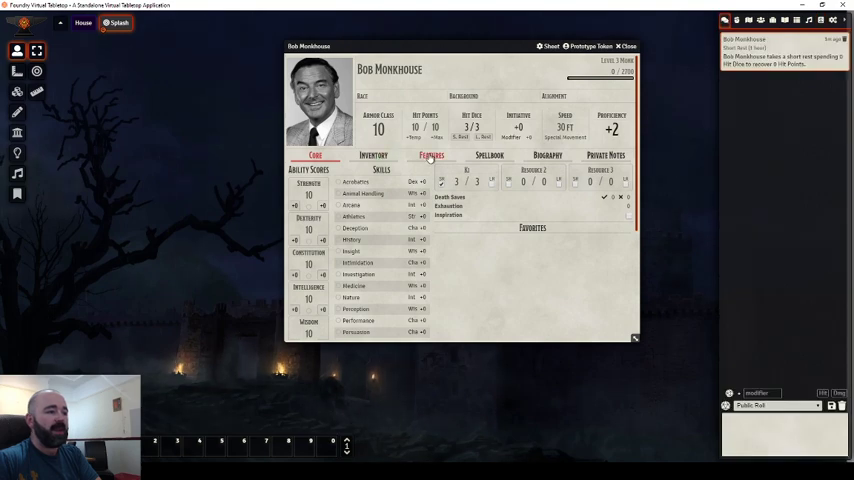
click(430, 155)
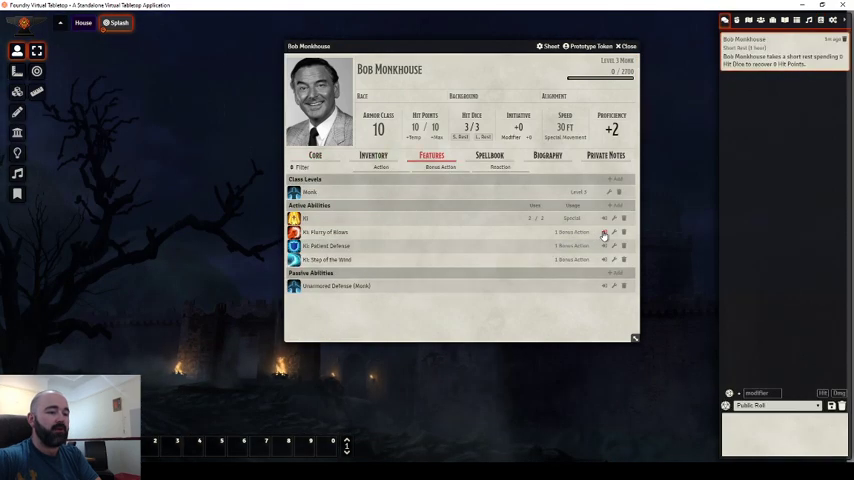
click(315, 155)
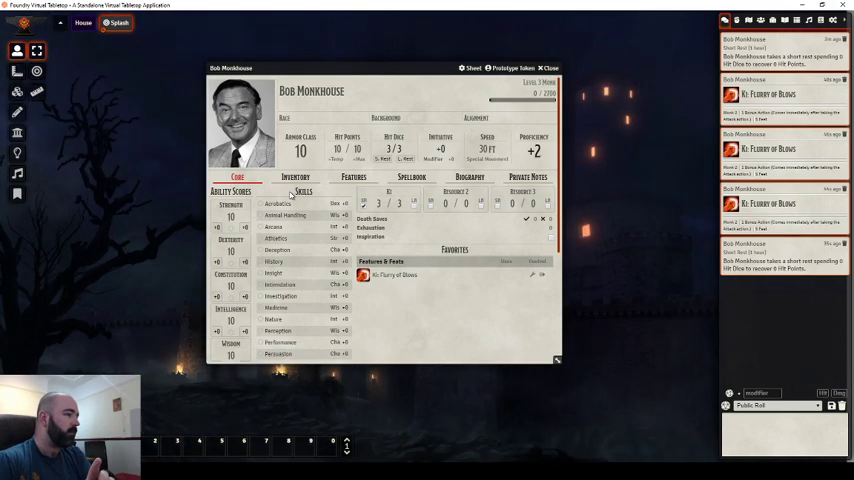
- Return to Bob Monkhouse's Features list
click(353, 177)
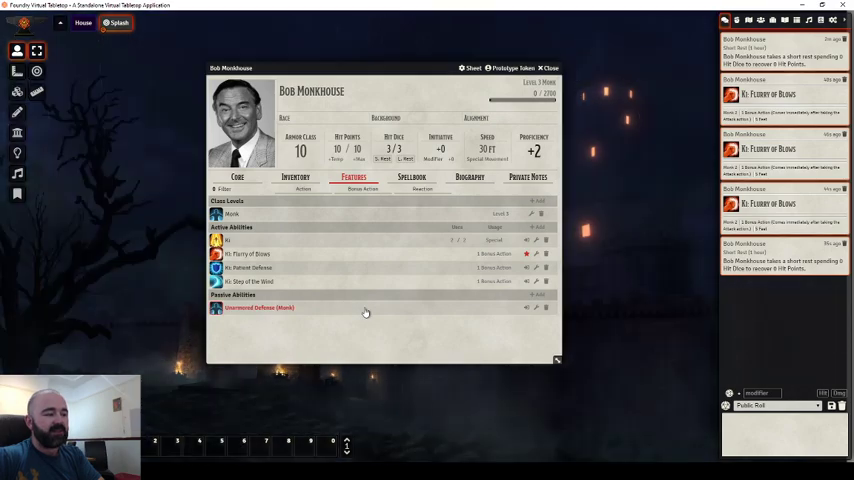
mouse_move(356, 317)
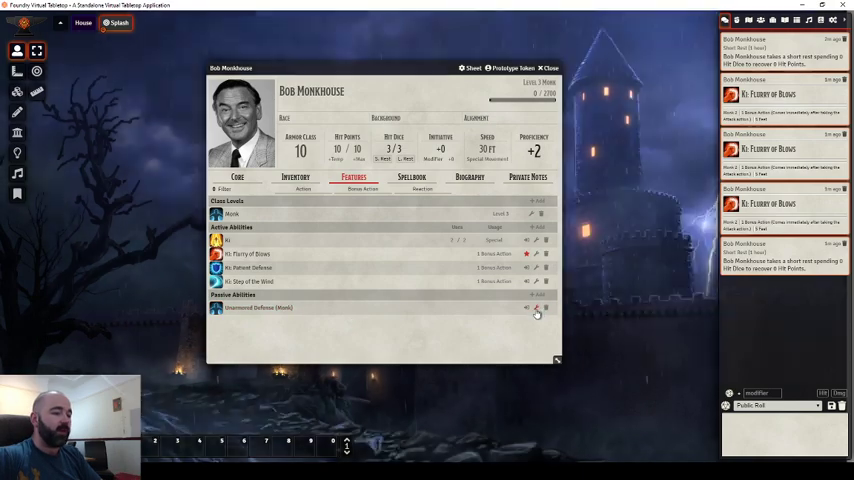
- Open Unarmored Defense (Monk) and view its empty Effects section
click(259, 307)
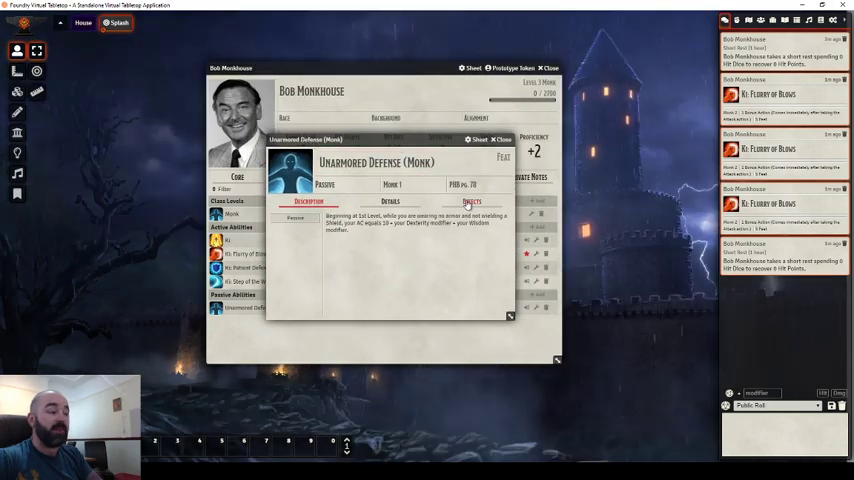
click(472, 201)
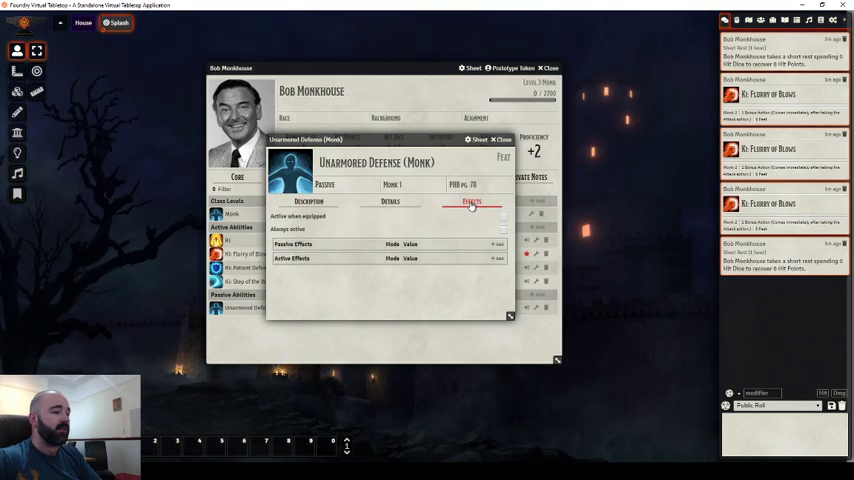
mouse_move(505, 232)
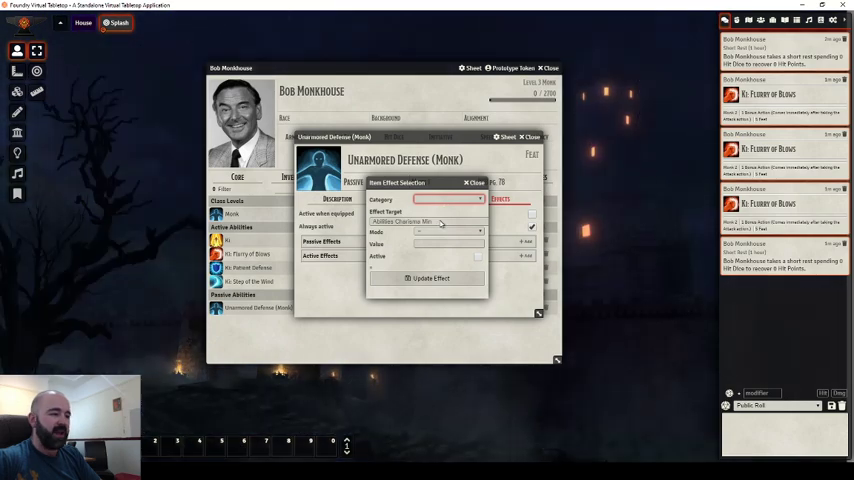
click(445, 198)
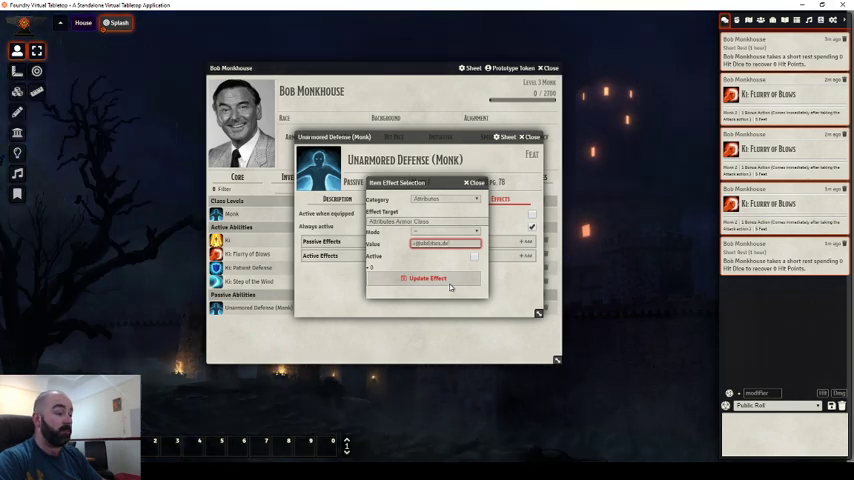
click(427, 278)
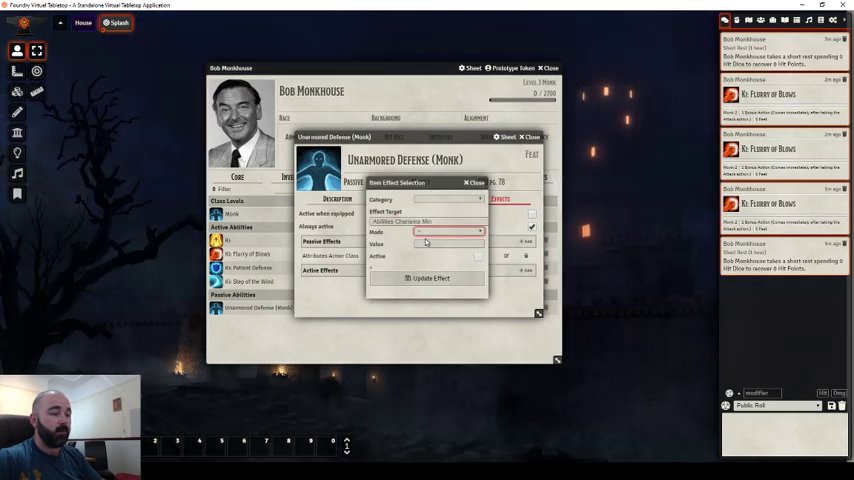
click(448, 243)
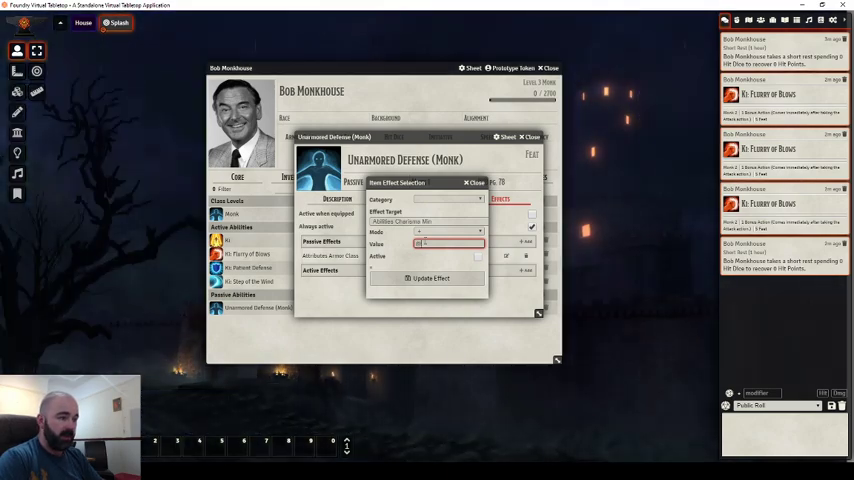
text(@abilities.cha.mod)
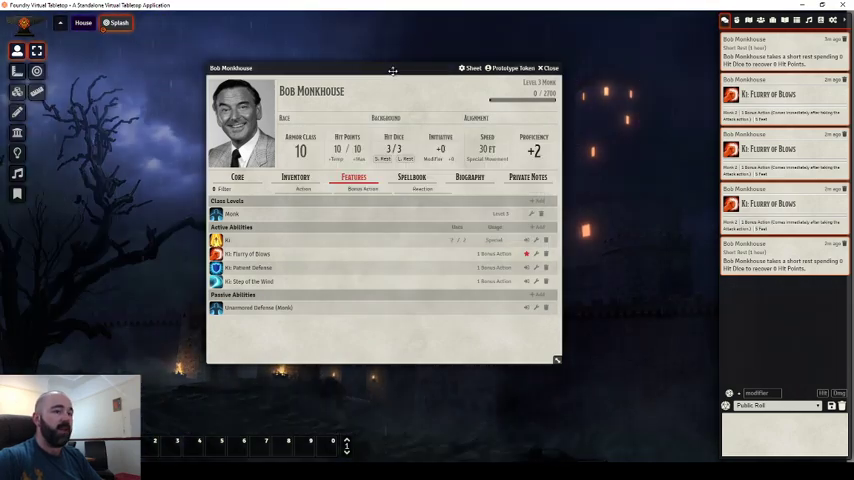
- Open Ish'tar Meridos's Unarmored Defense effects for reference, then Bob's Unarmored Defense
click(760, 19)
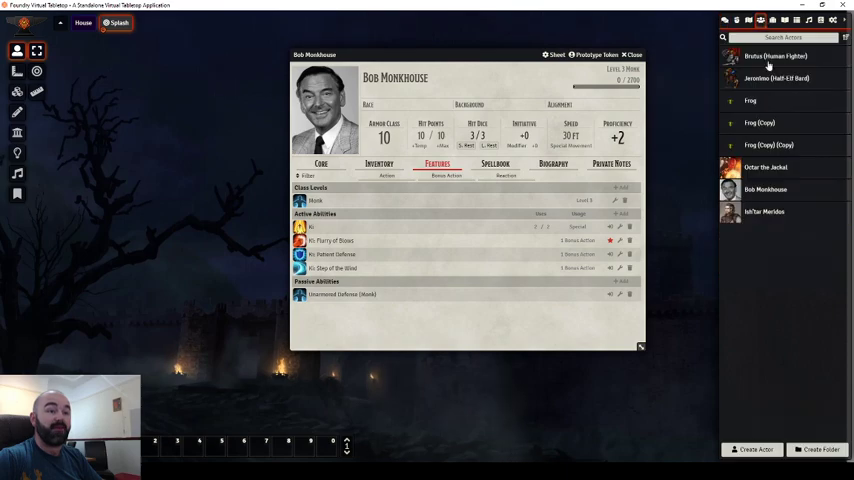
double_click(764, 211)
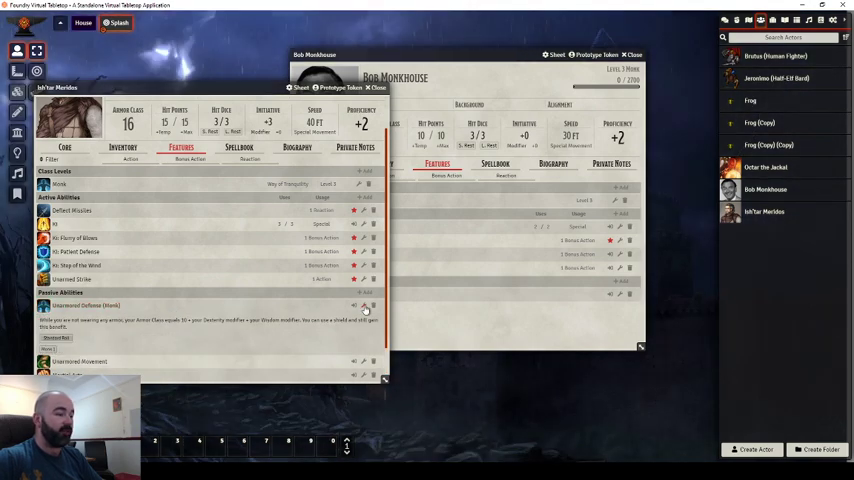
click(371, 305)
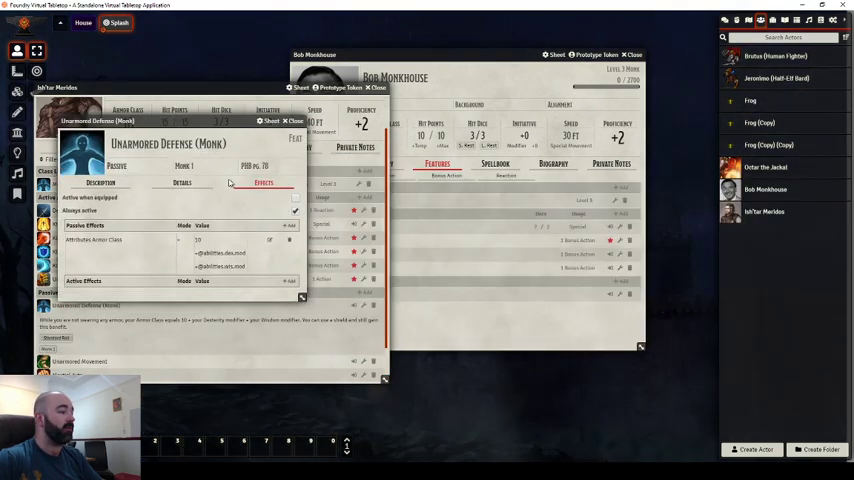
drag(180, 131, 160, 101)
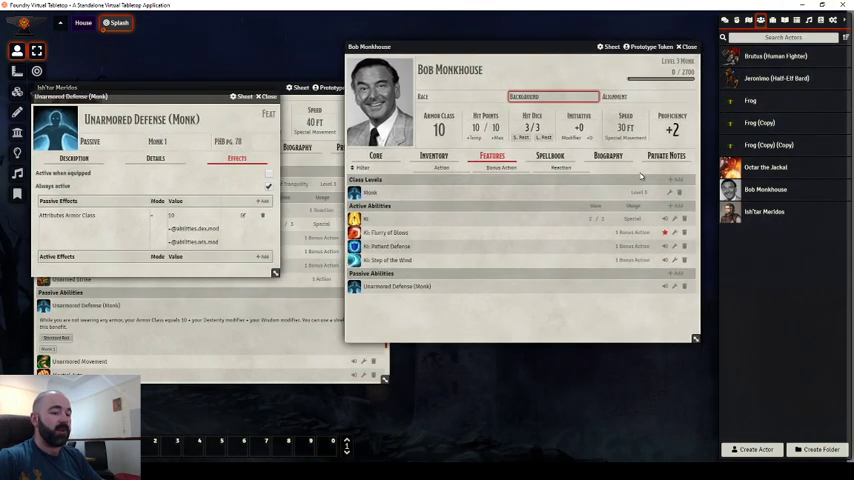
click(397, 286)
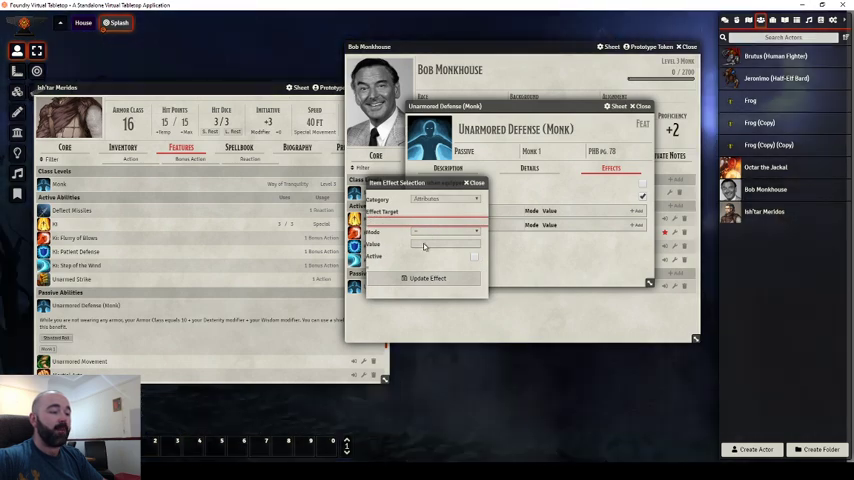
click(445, 211)
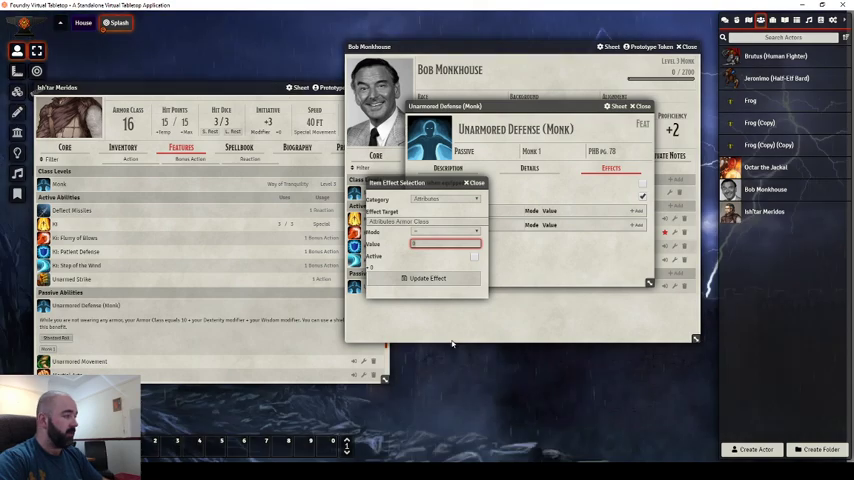
text(10)
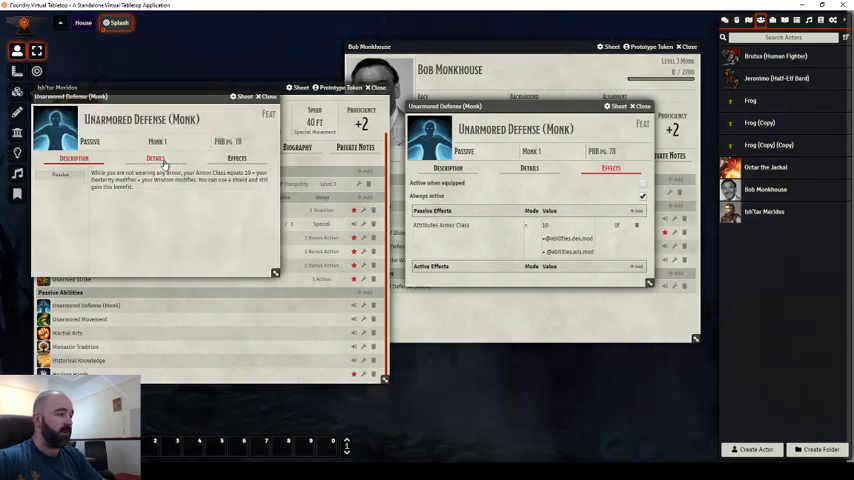
- View the reference Armor Class formula, then close its effect dialog and item window
click(237, 158)
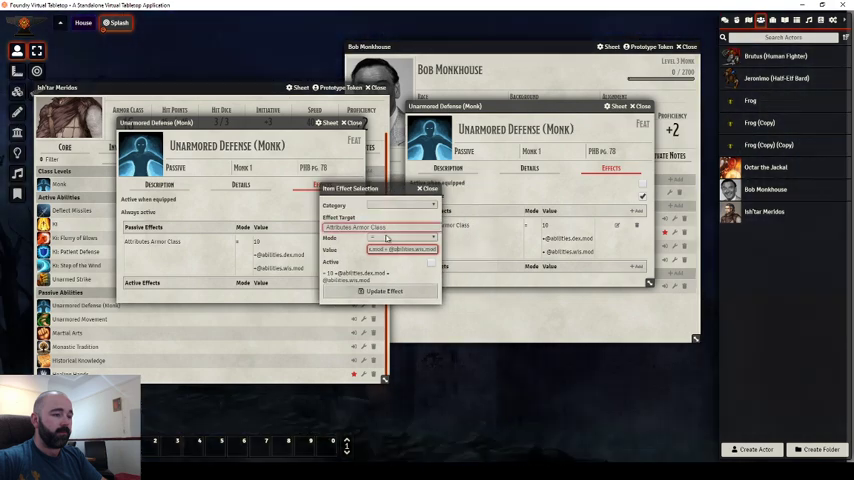
click(384, 291)
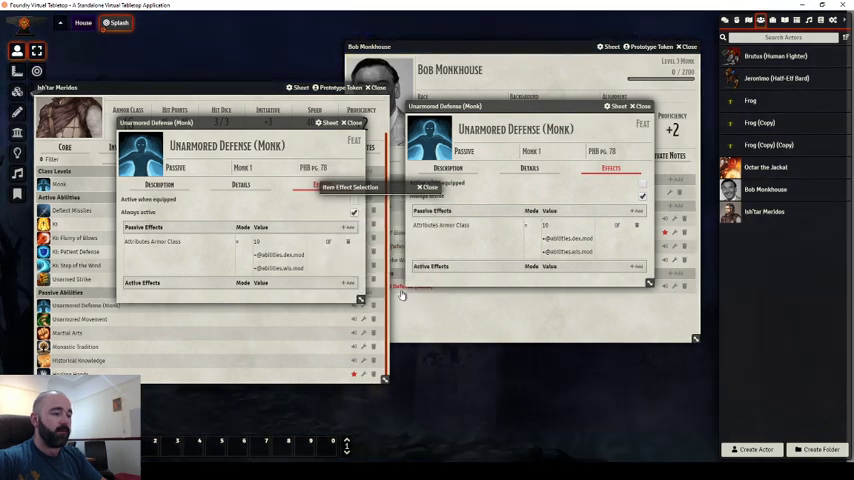
click(421, 187)
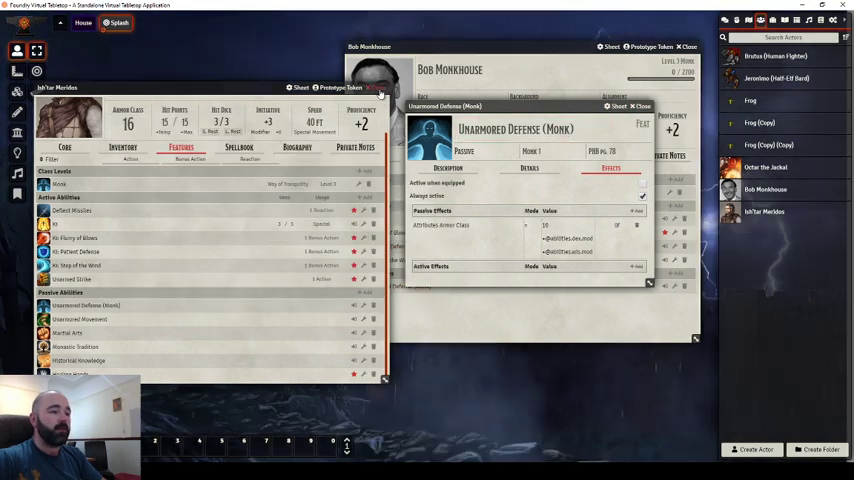
- Close Bob Monkhouse's sheet, leaving Ish'tar Meridos's features sheet open
click(383, 88)
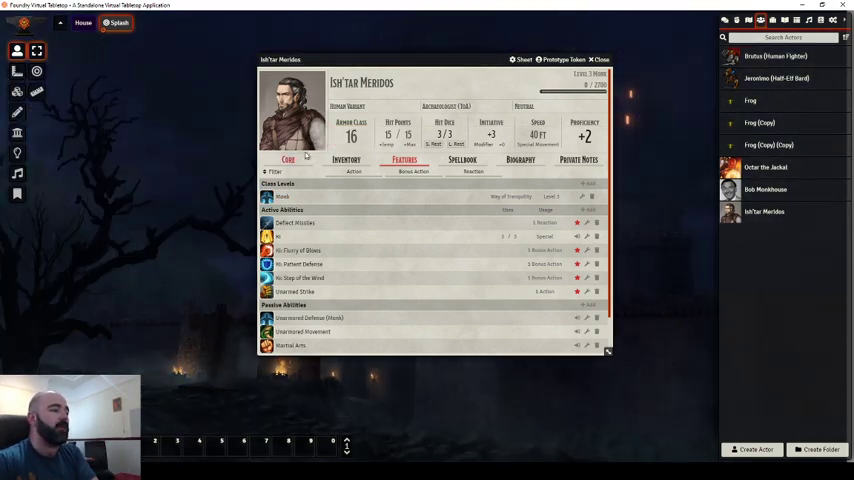
click(345, 159)
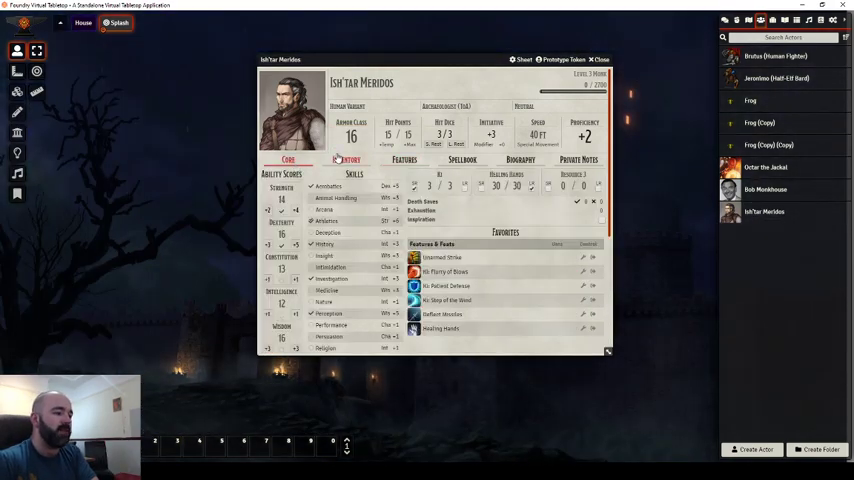
click(403, 160)
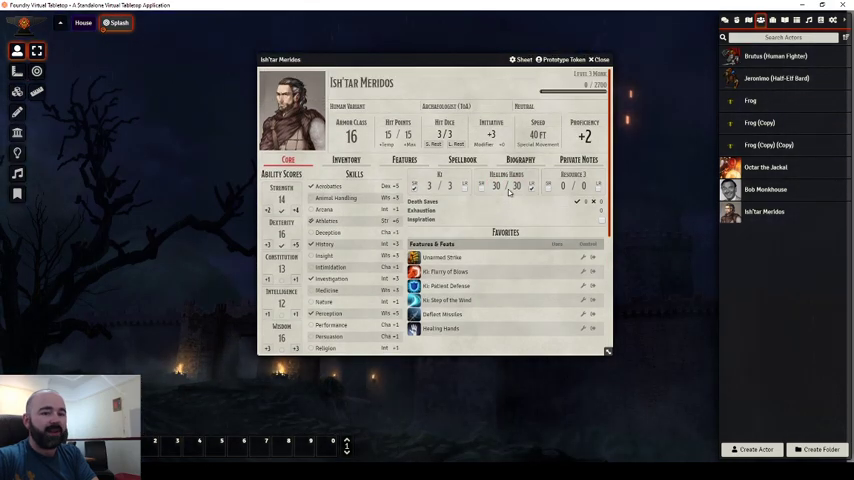
click(403, 159)
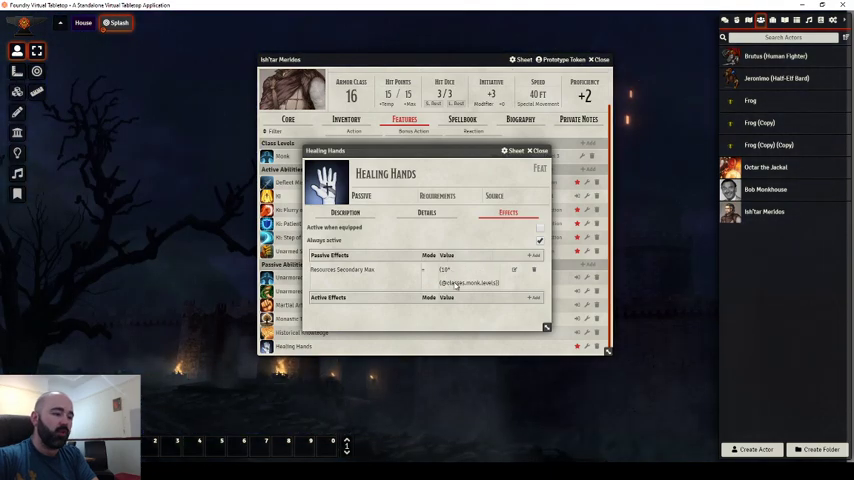
mouse_move(505, 287)
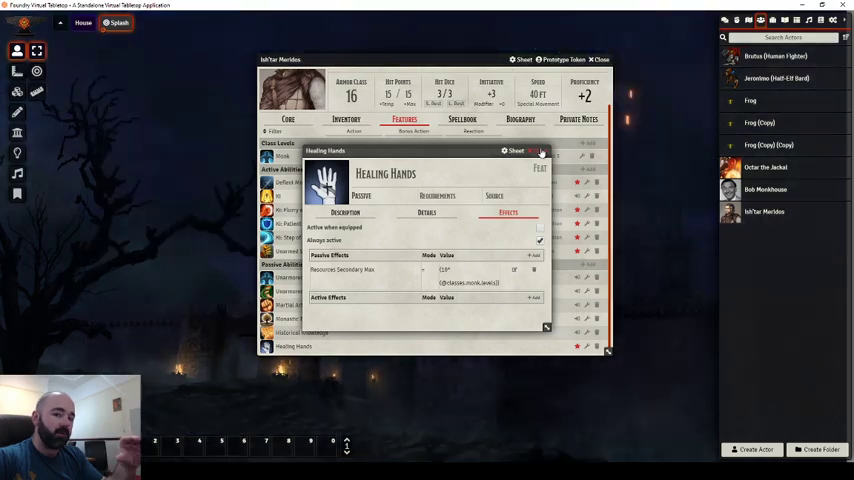
click(543, 151)
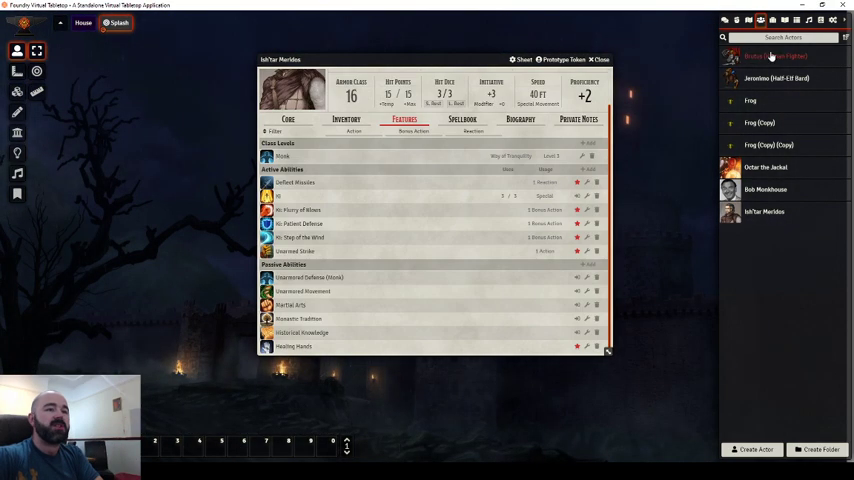
- Open Ish'tar Meridos's Tranquil Sanctuary spell and compare its Description and empty Effects tabs
click(462, 159)
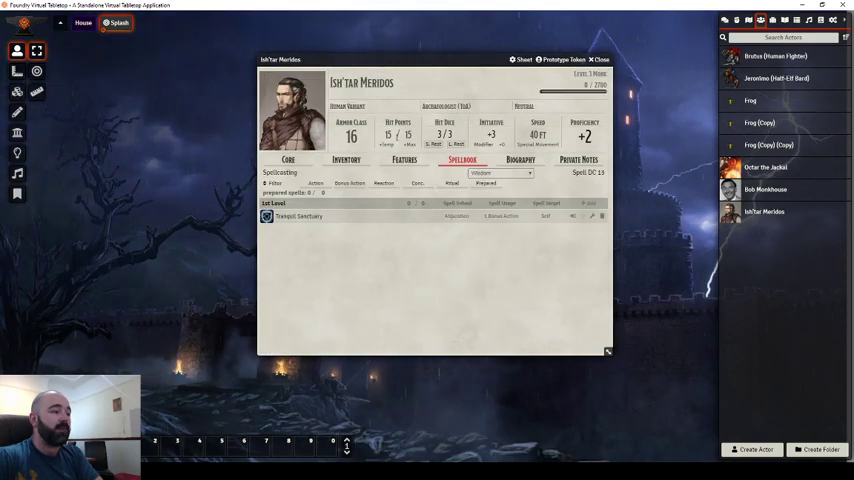
click(299, 216)
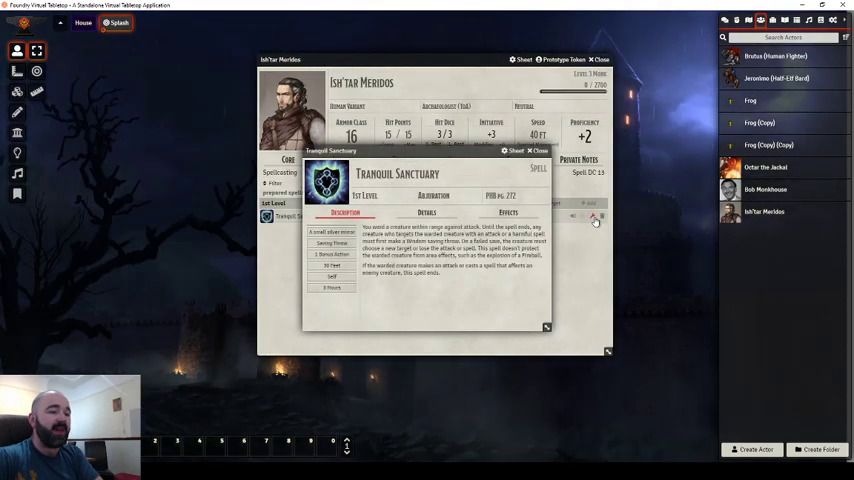
click(507, 213)
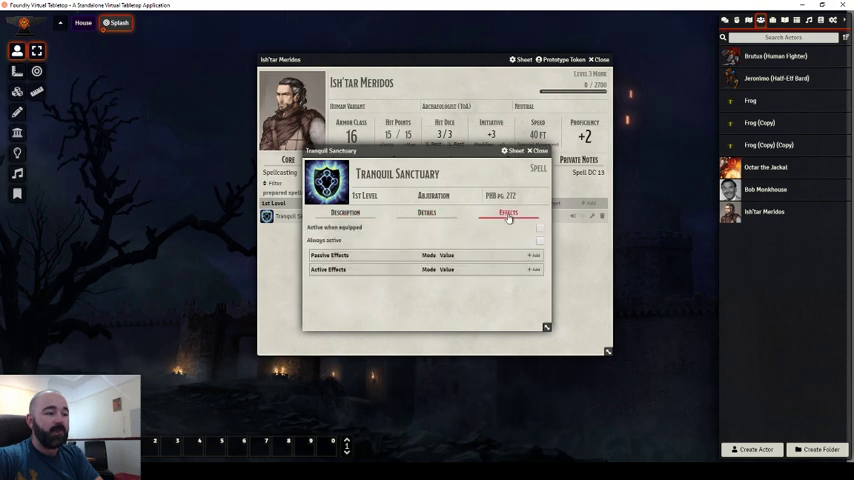
click(344, 213)
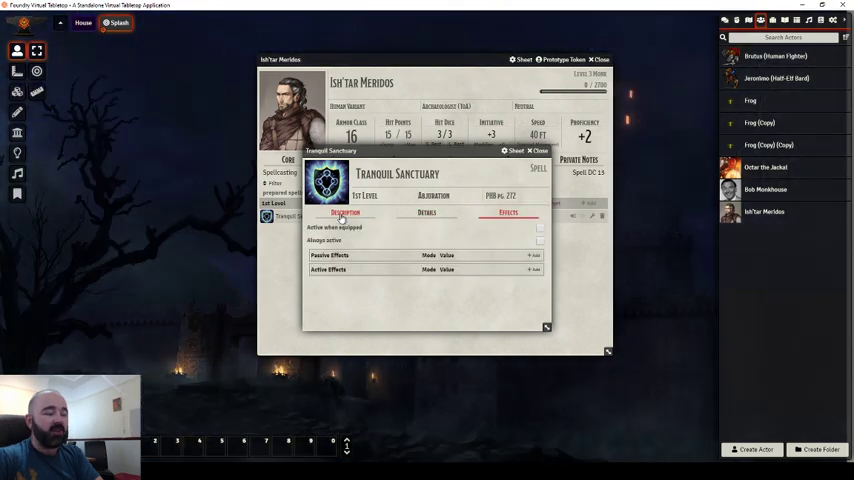
click(344, 212)
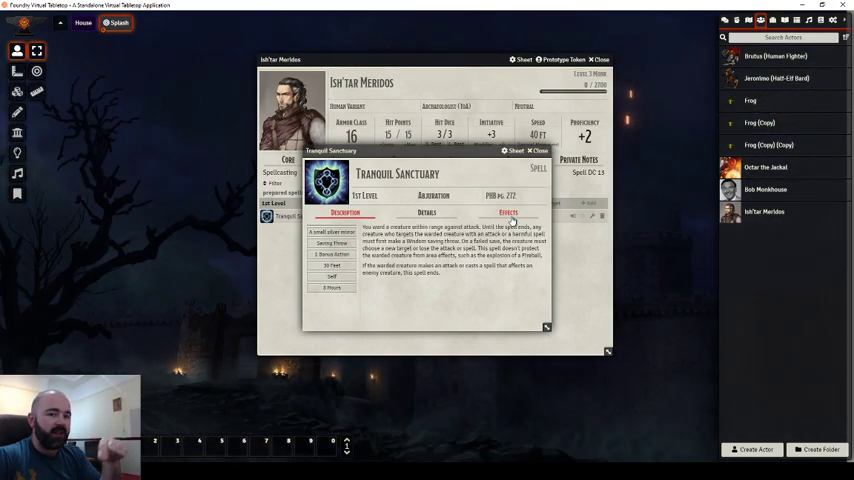
click(508, 212)
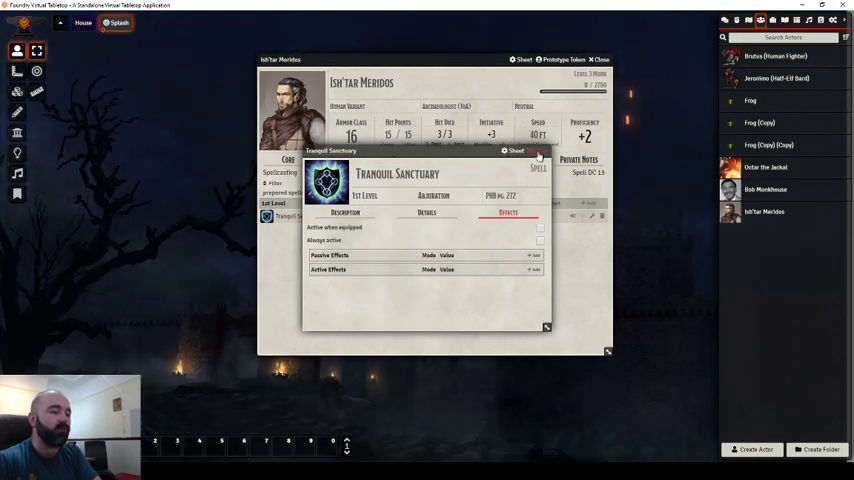
- Close the Tranquil Sanctuary item sheet, returning to Ish'tar Meridos's spellbook
click(545, 151)
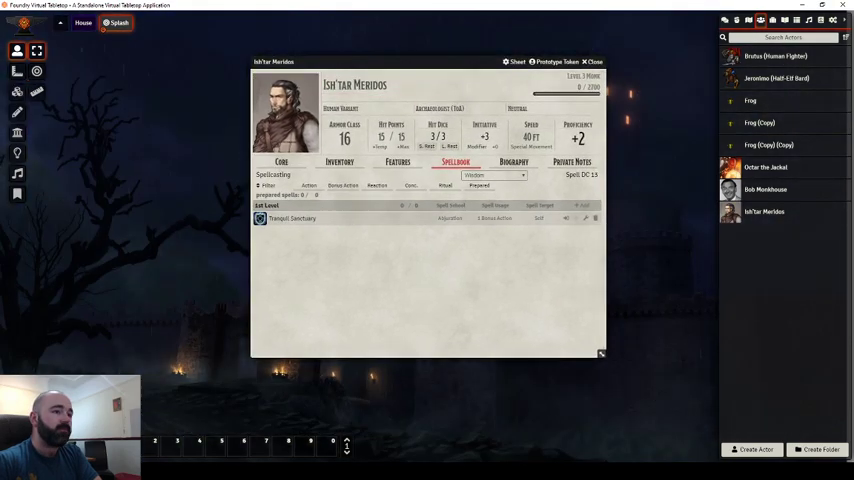
mouse_move(92, 239)
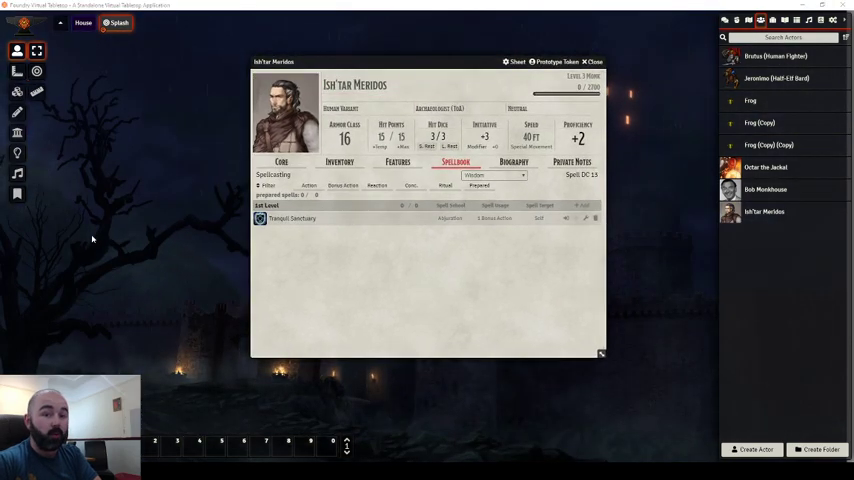